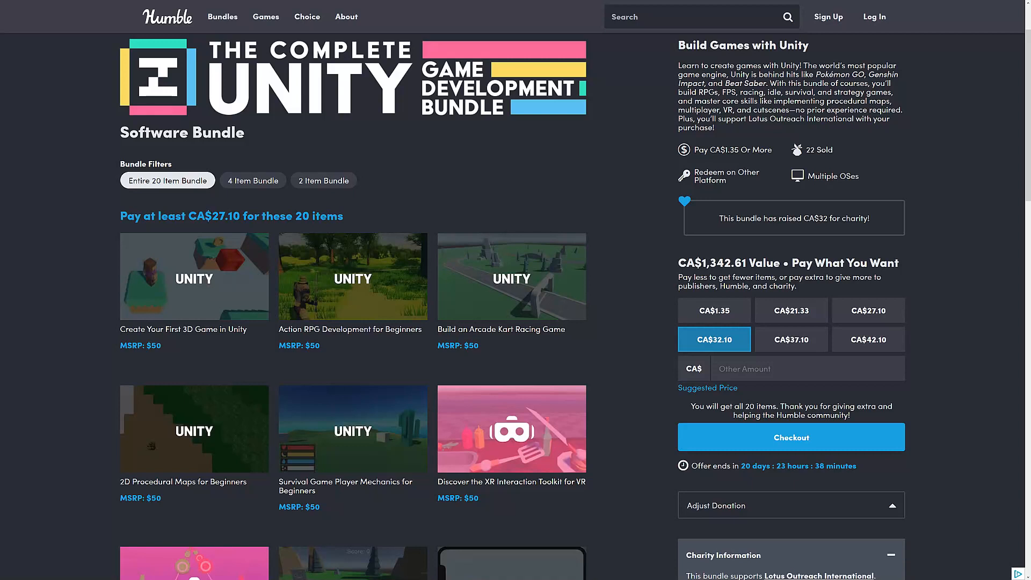
pyautogui.moveTo(641, 305)
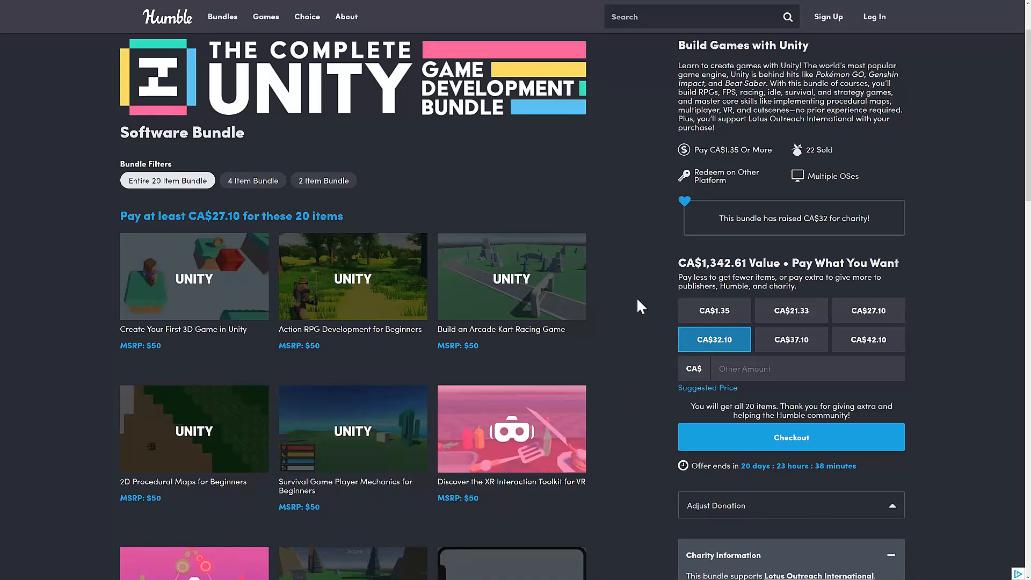
pyautogui.moveTo(446, 335)
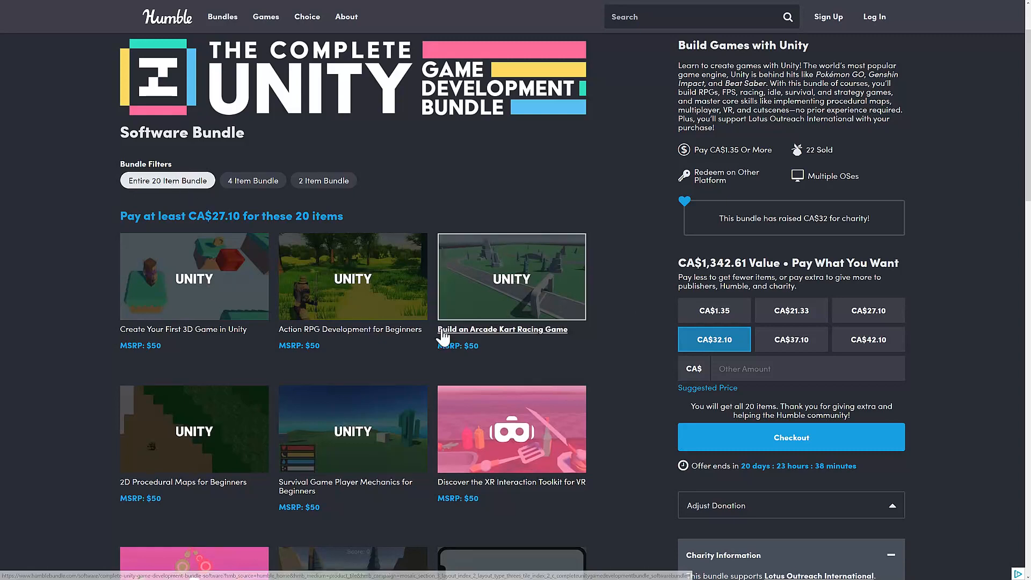
# - Filter to the 2 Item Bundle tier and close the Intro to Game Development details panel
pyautogui.click(323, 190)
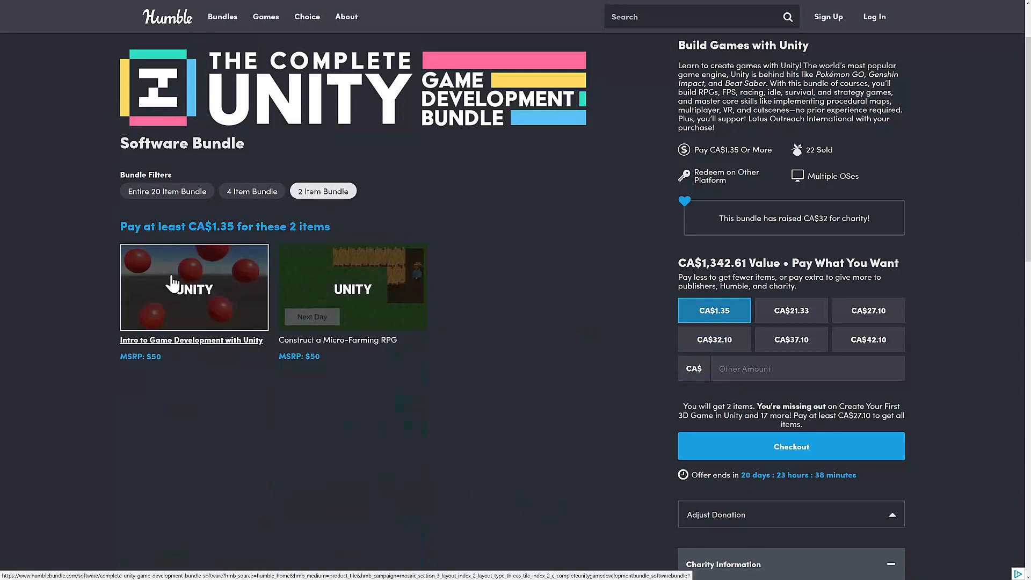
pyautogui.moveTo(526, 417)
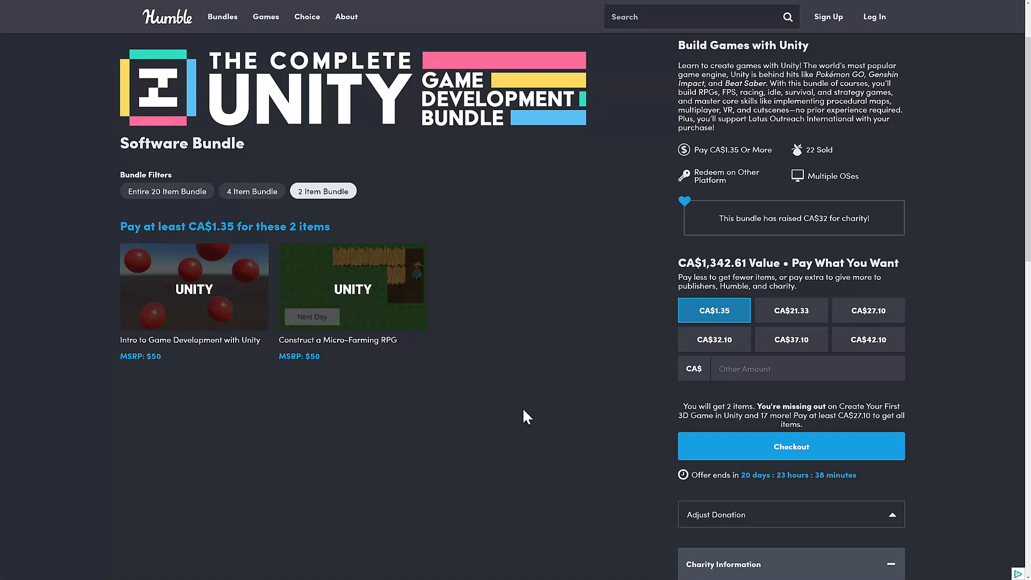
pyautogui.moveTo(381, 384)
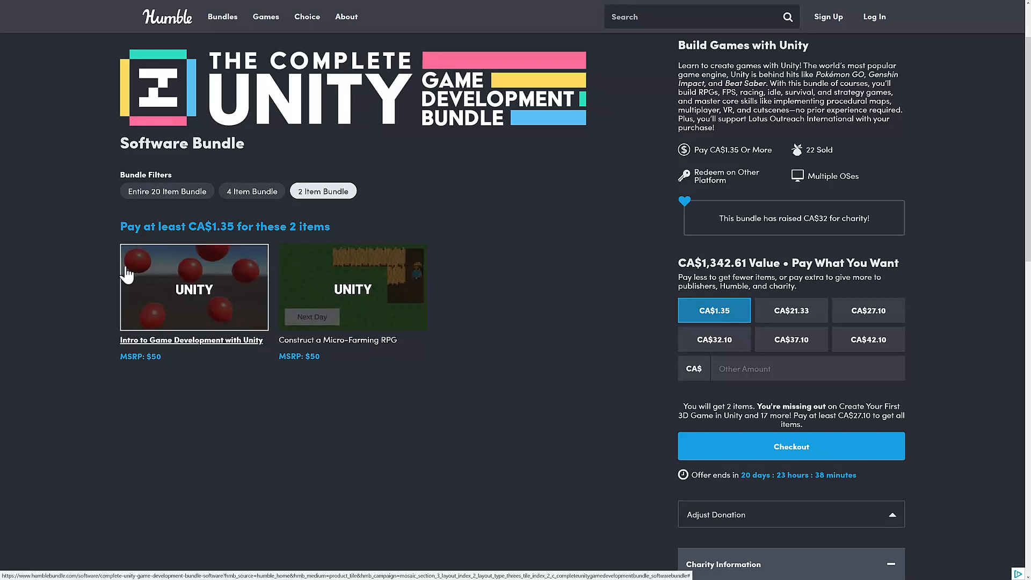
pyautogui.moveTo(424, 266)
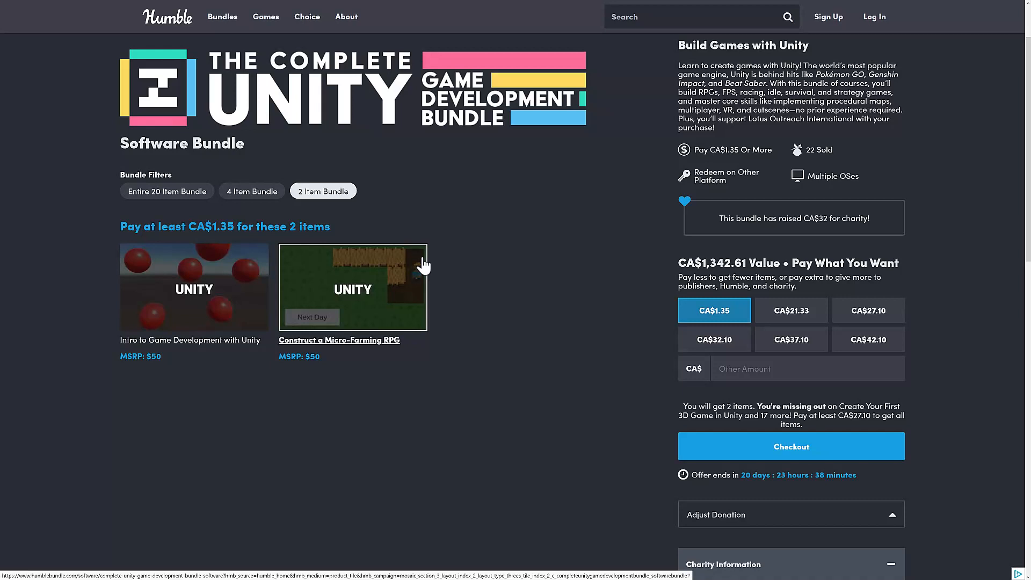
pyautogui.moveTo(292, 161)
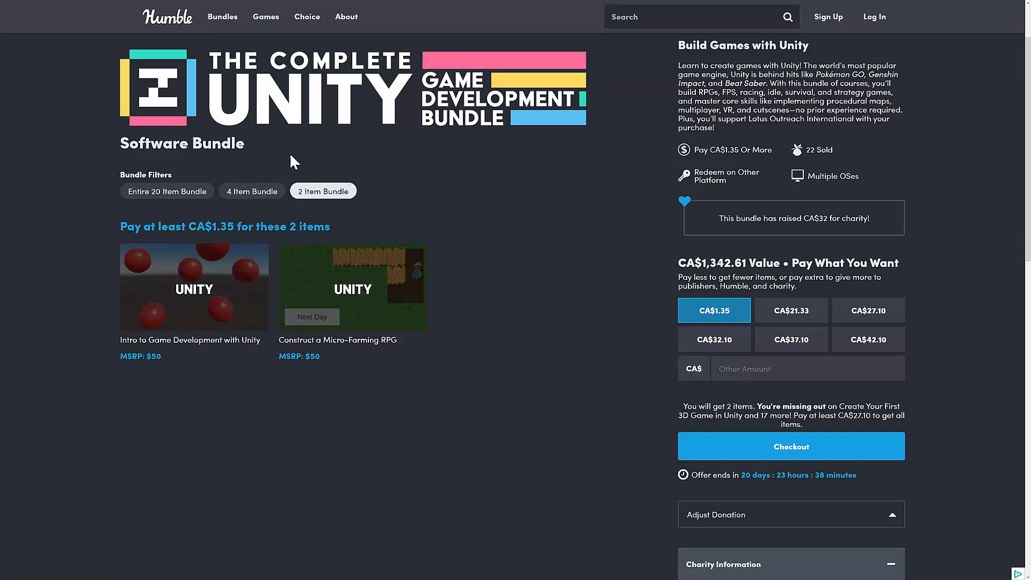
pyautogui.moveTo(252, 191)
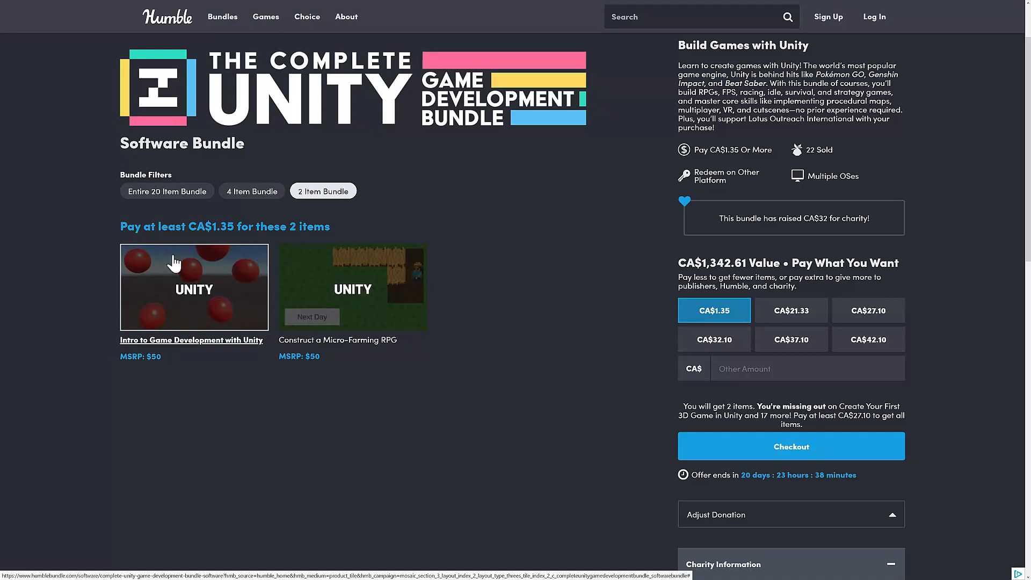
pyautogui.moveTo(247, 271)
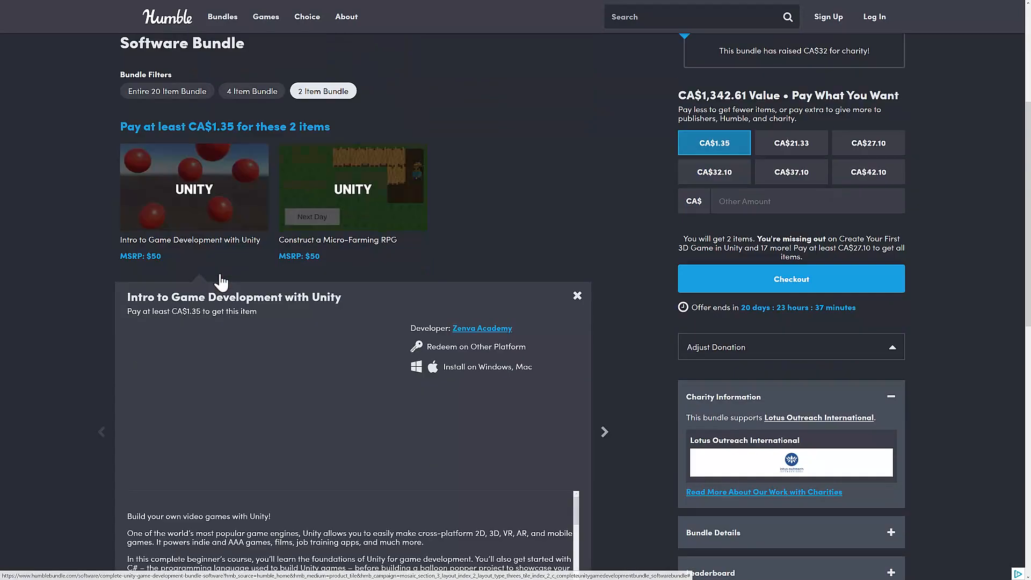
pyautogui.scroll(-3)
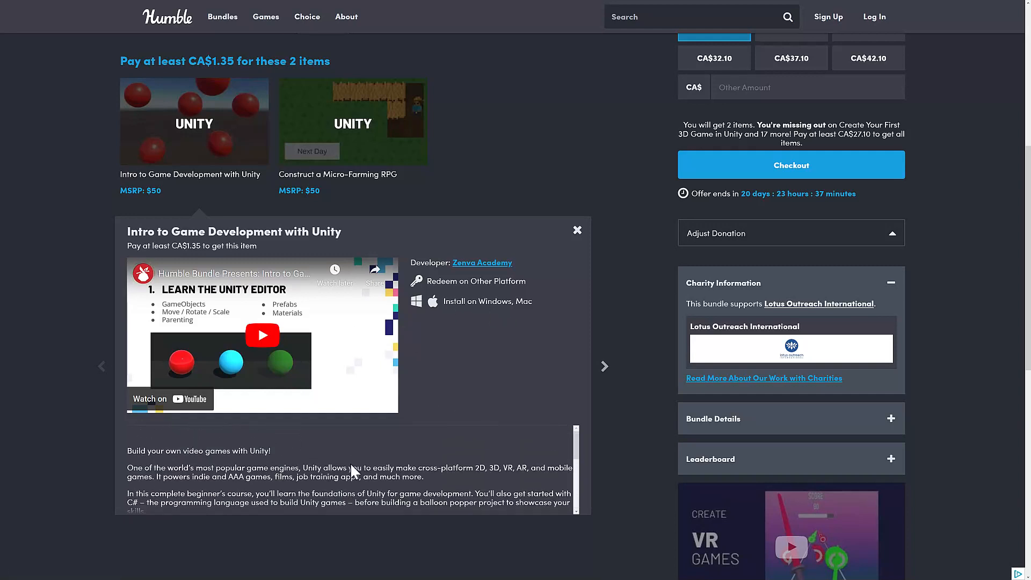
pyautogui.click(577, 230)
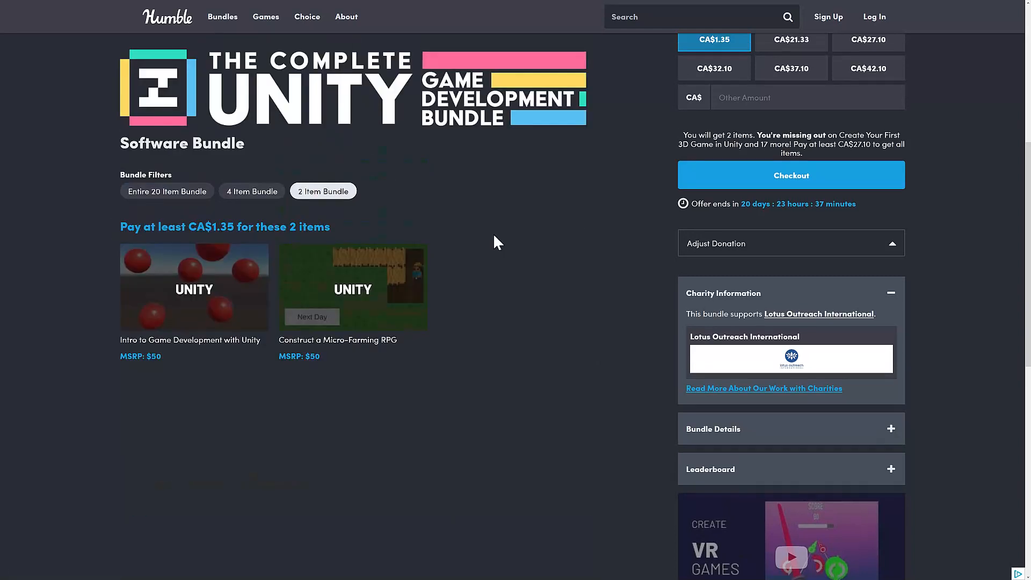
# - Compare the Entire 20 Item Bundle tier with the 4 Item tier, ending on 4 items
pyautogui.click(251, 190)
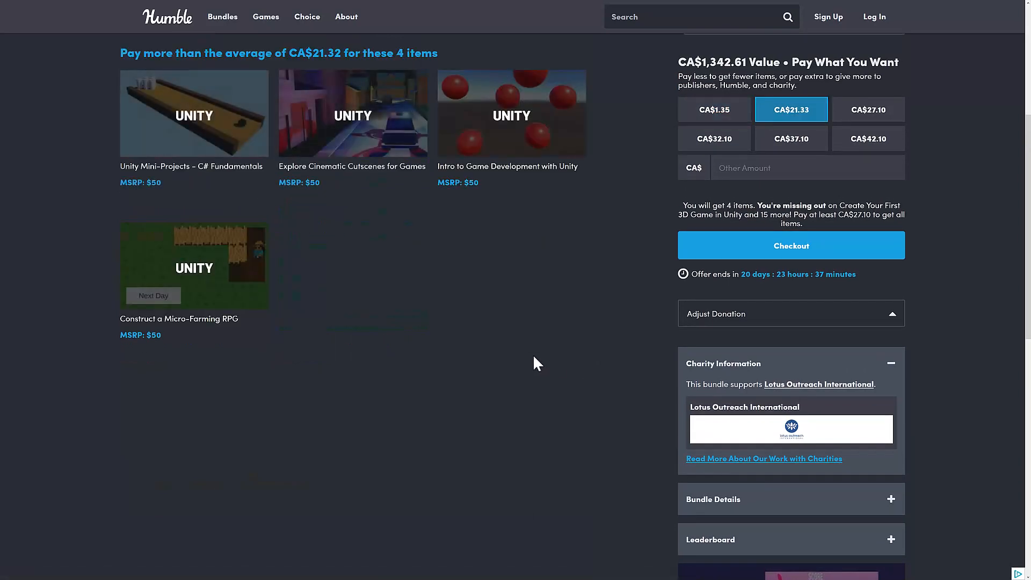
pyautogui.scroll(3)
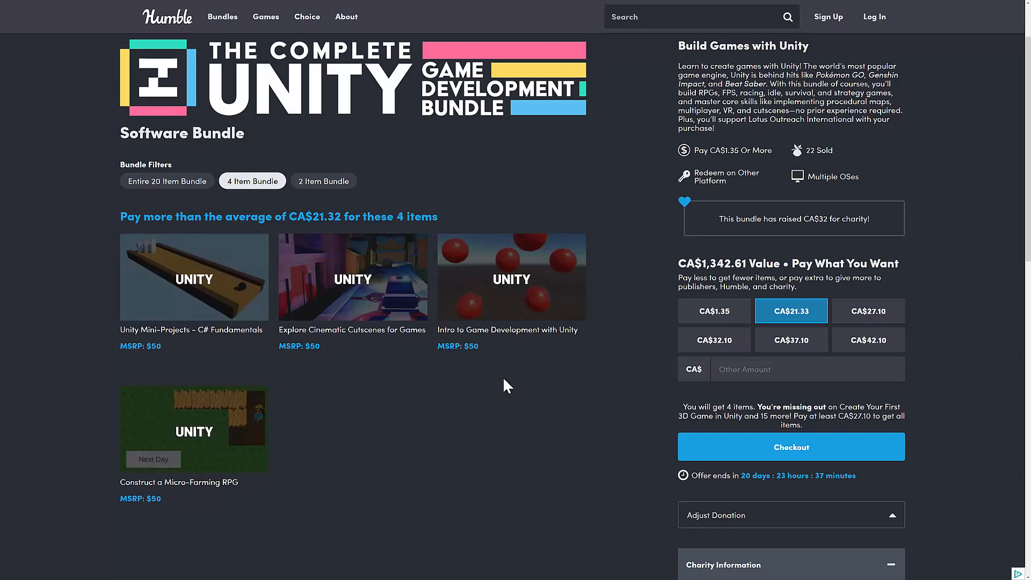
pyautogui.moveTo(360, 317)
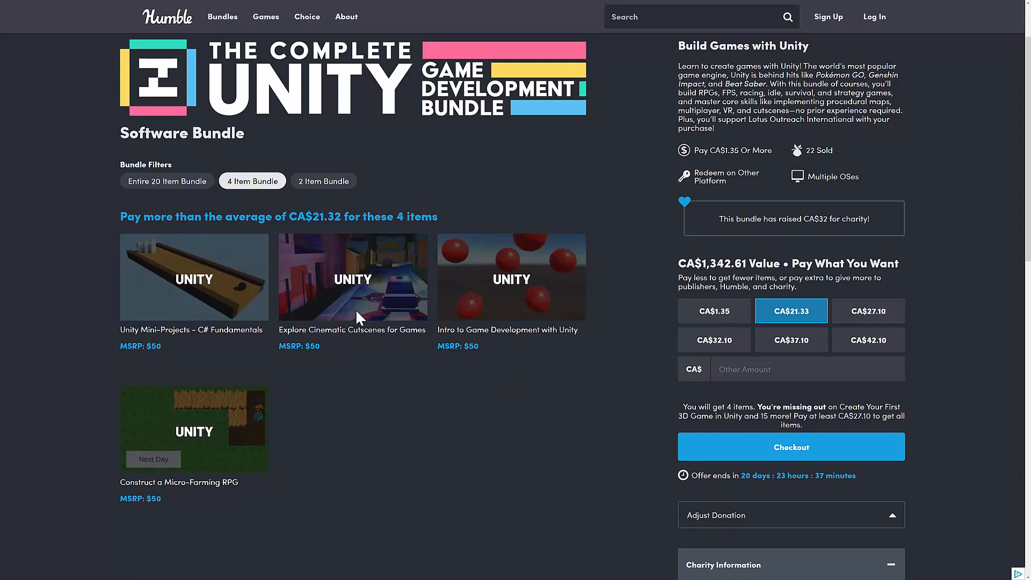
pyautogui.moveTo(138, 201)
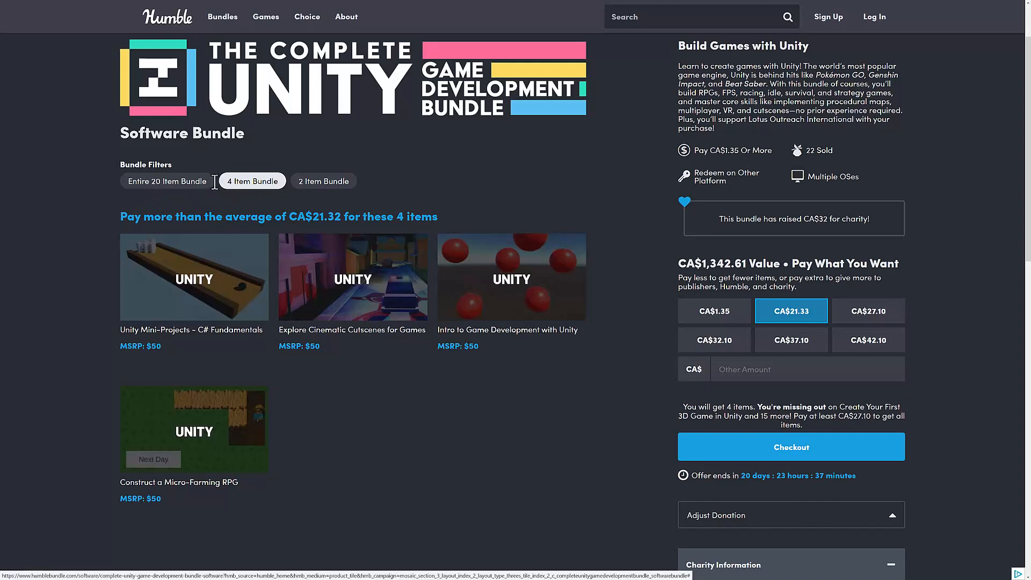
pyautogui.moveTo(315, 216)
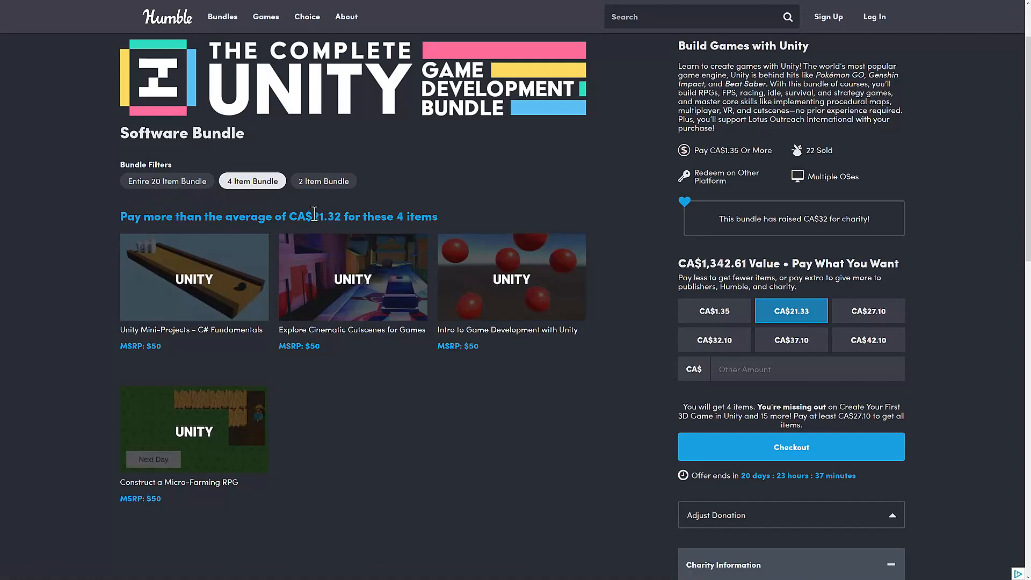
pyautogui.click(167, 181)
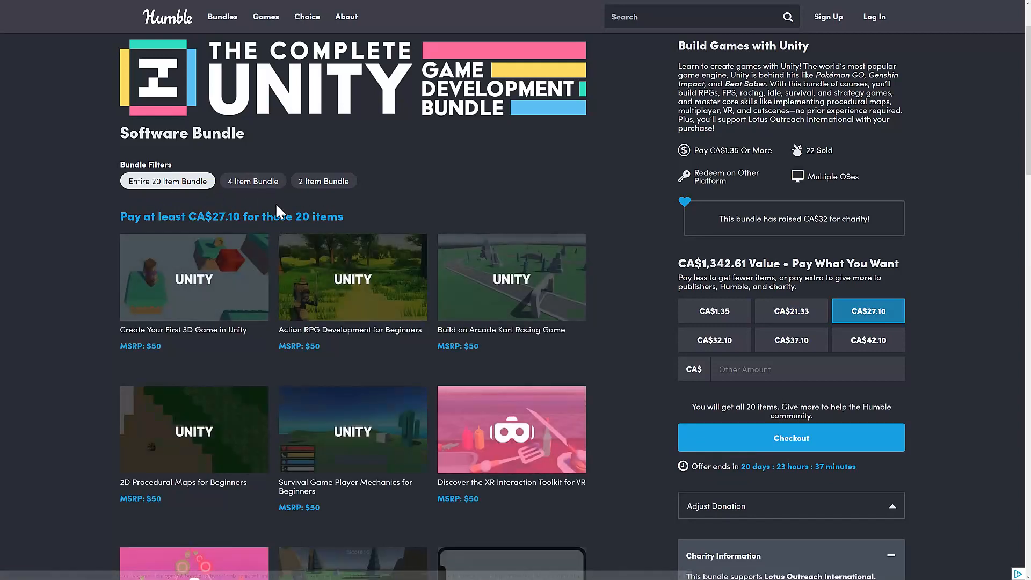
pyautogui.click(252, 181)
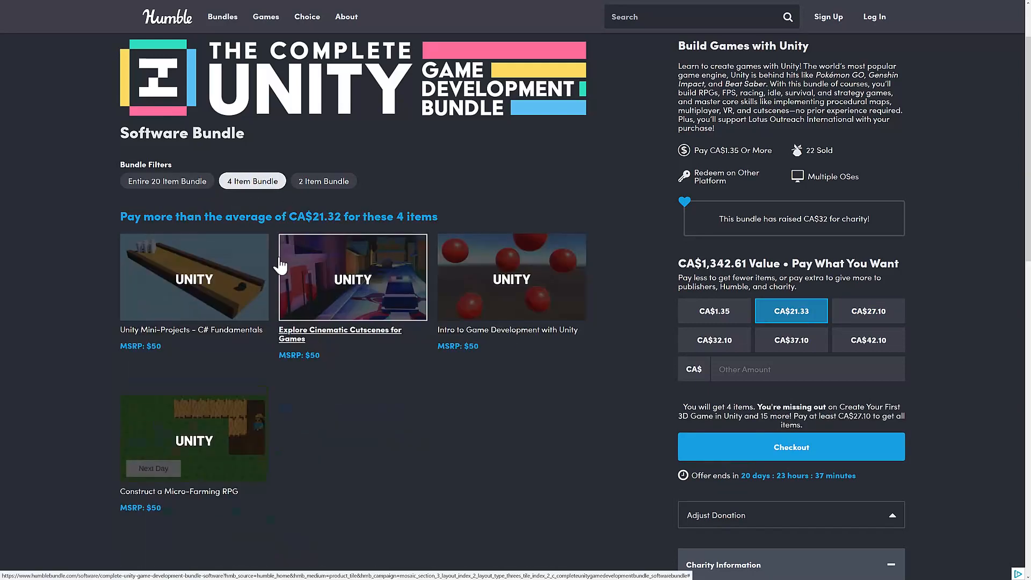
pyautogui.click(167, 181)
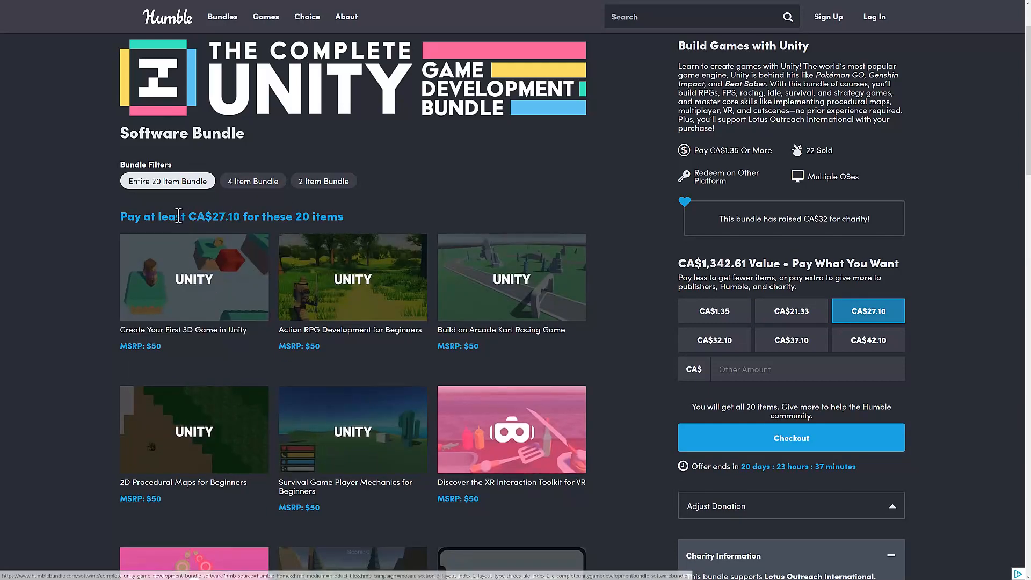
pyautogui.click(253, 181)
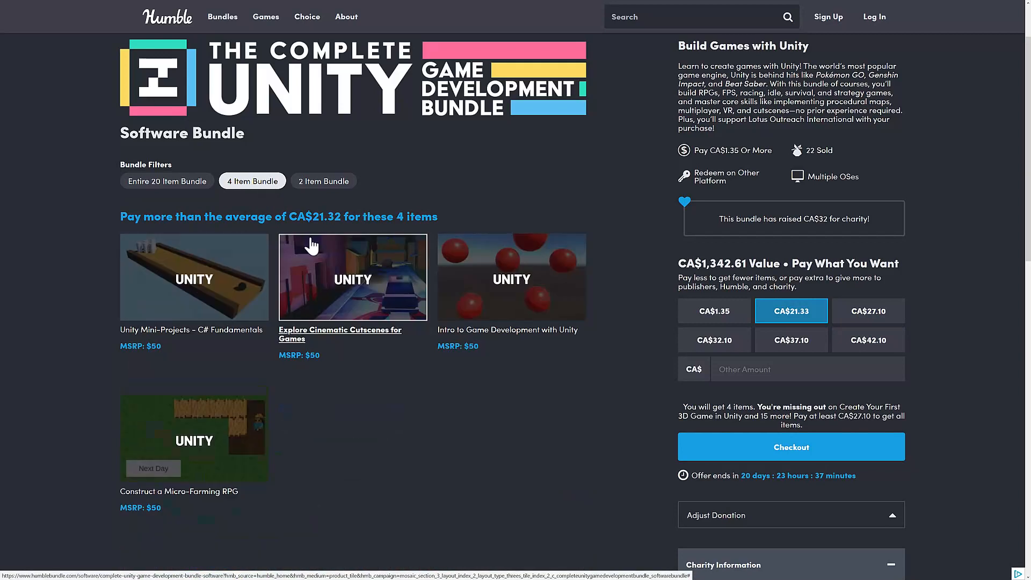
pyautogui.moveTo(194, 279)
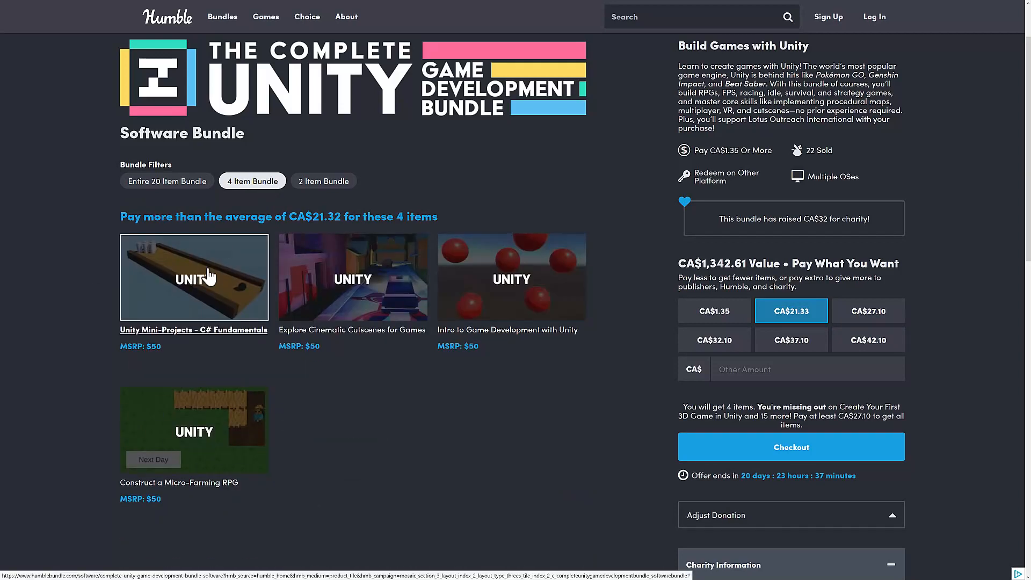
pyautogui.moveTo(493, 449)
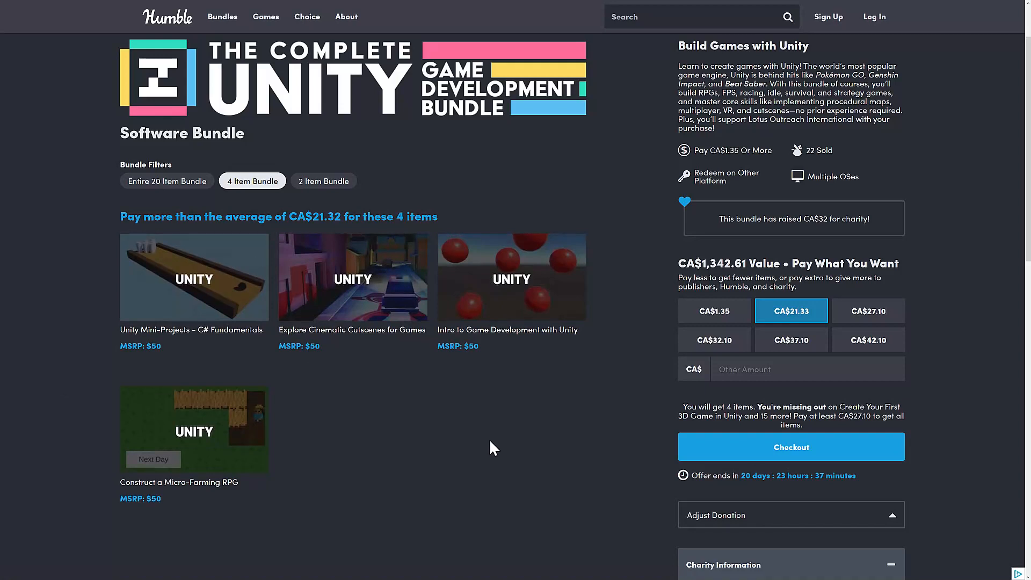
pyautogui.moveTo(193, 276)
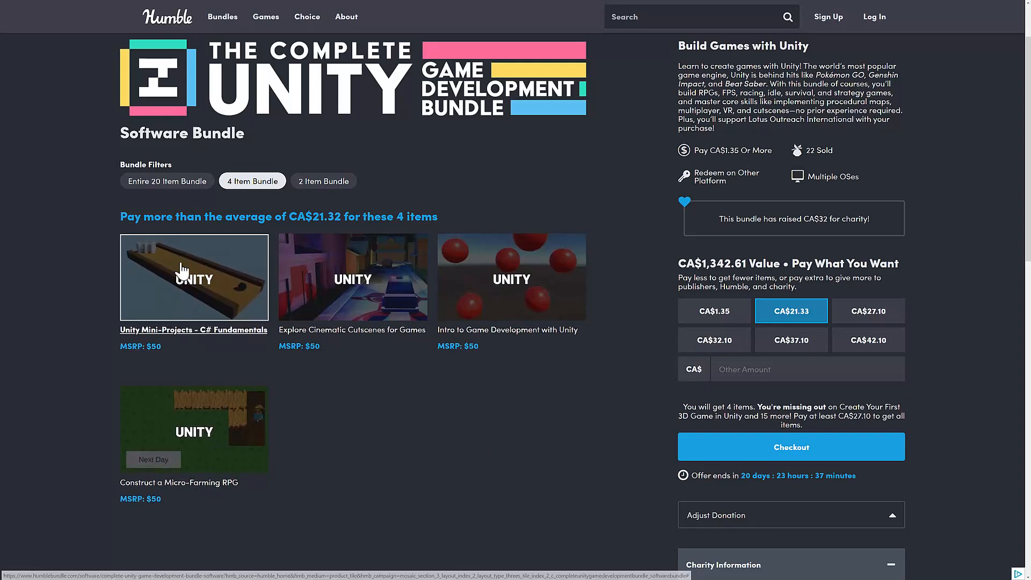
pyautogui.moveTo(339, 309)
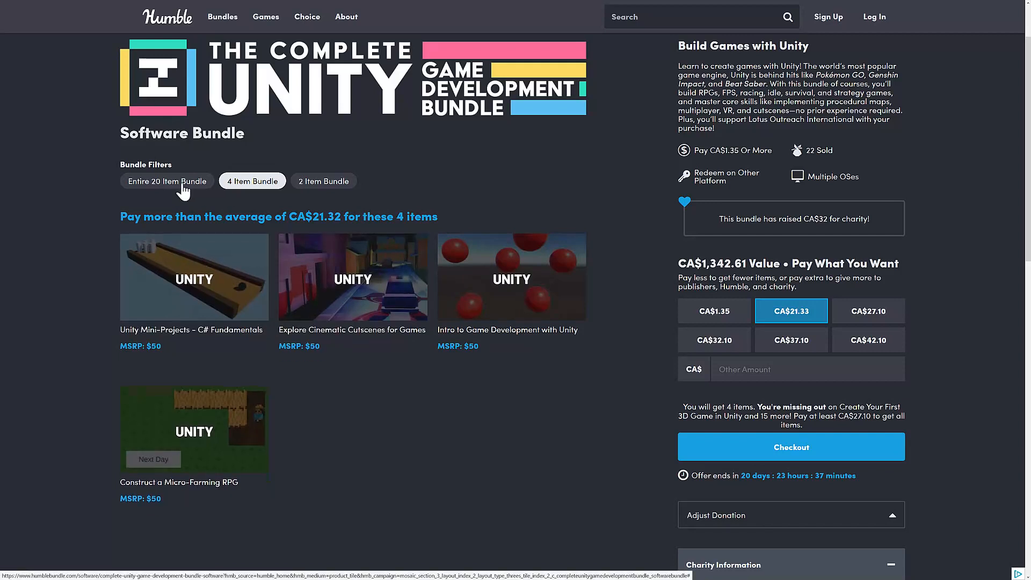
pyautogui.click(167, 181)
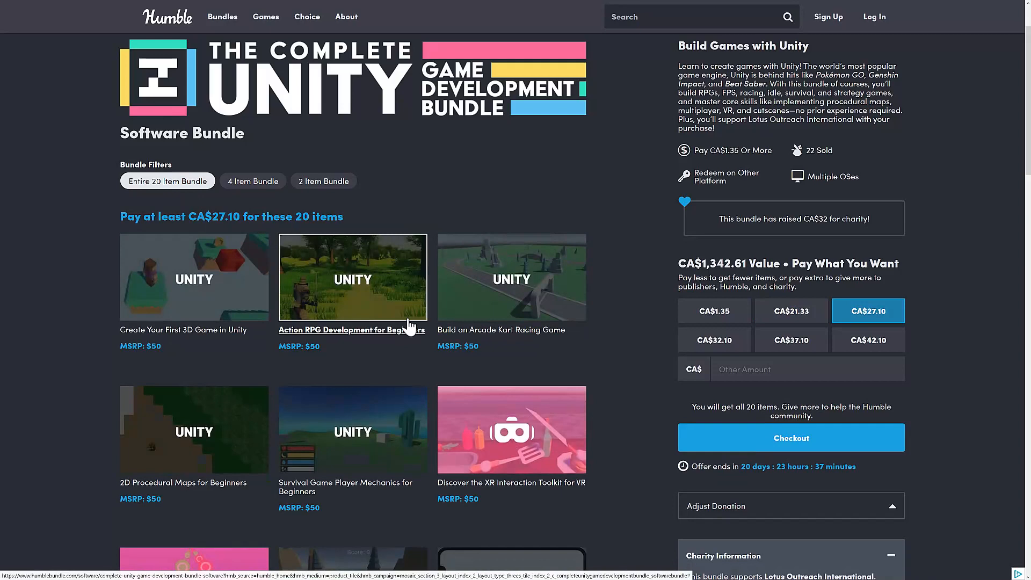
pyautogui.scroll(-3)
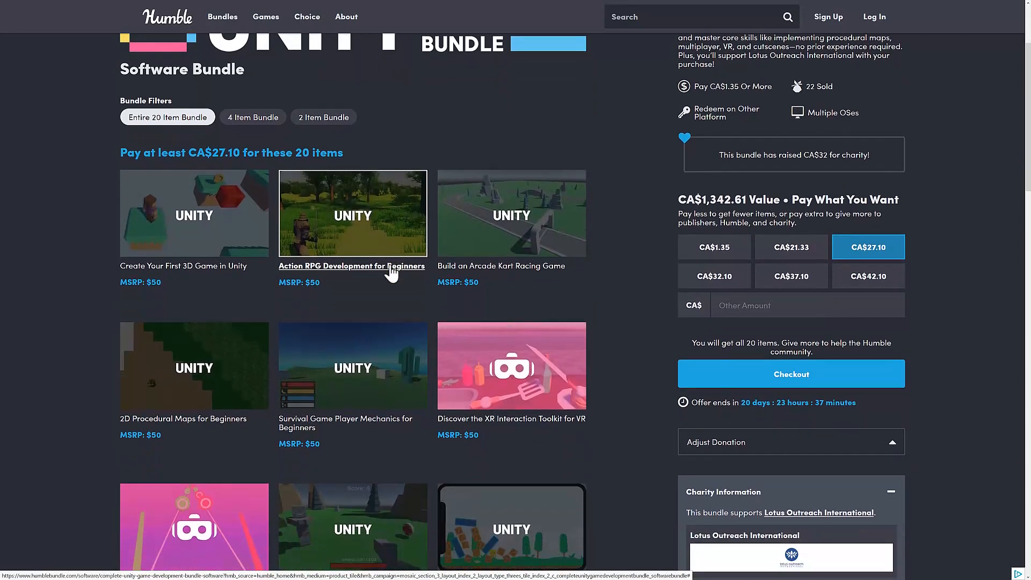
pyautogui.scroll(-3)
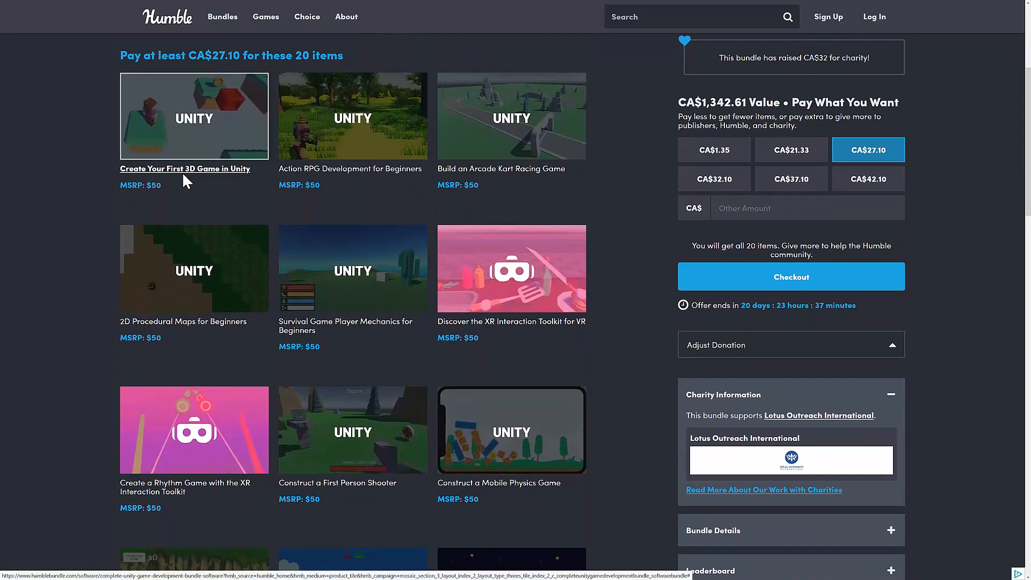
pyautogui.moveTo(355, 177)
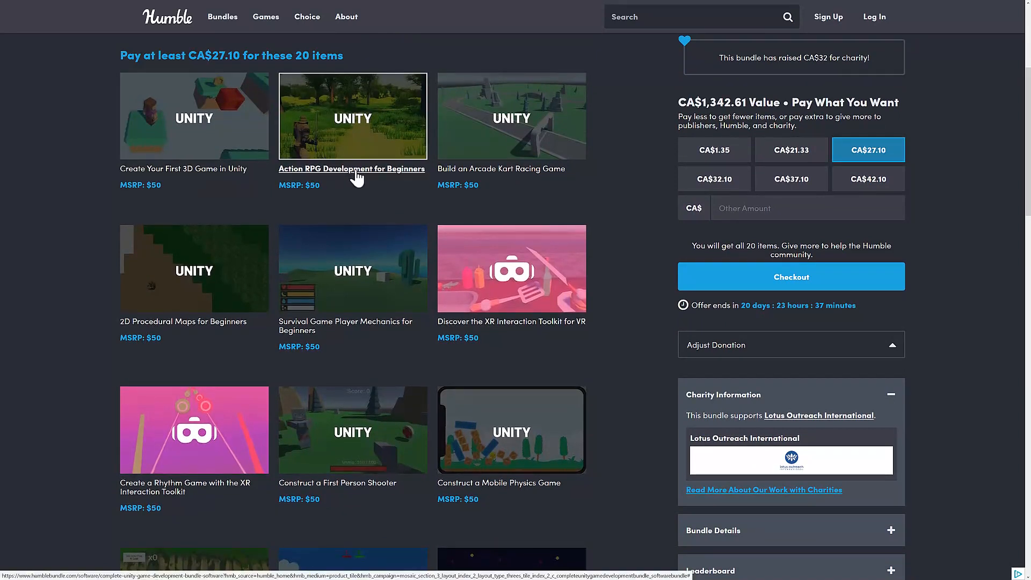
pyautogui.moveTo(489, 178)
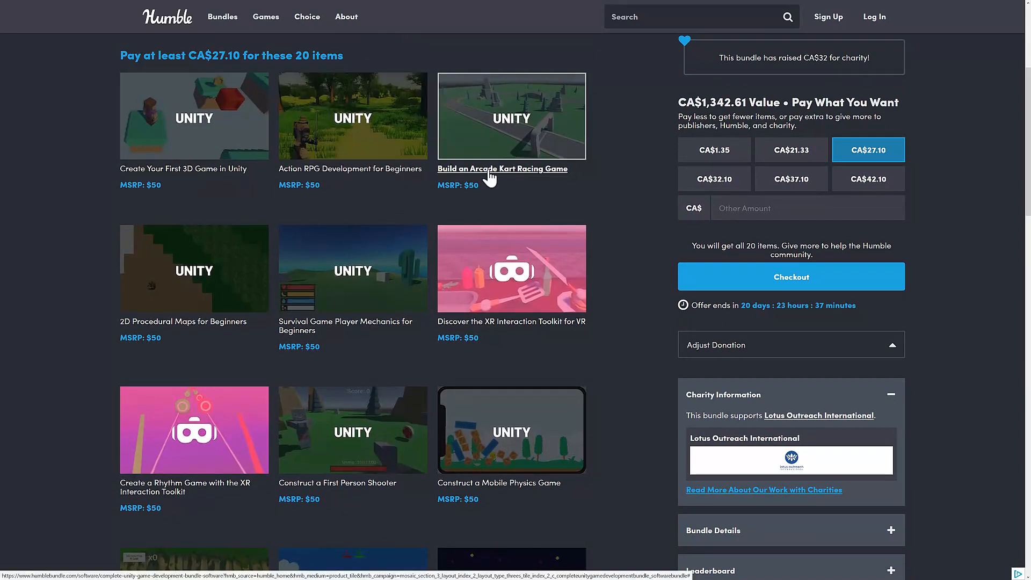
pyautogui.moveTo(519, 176)
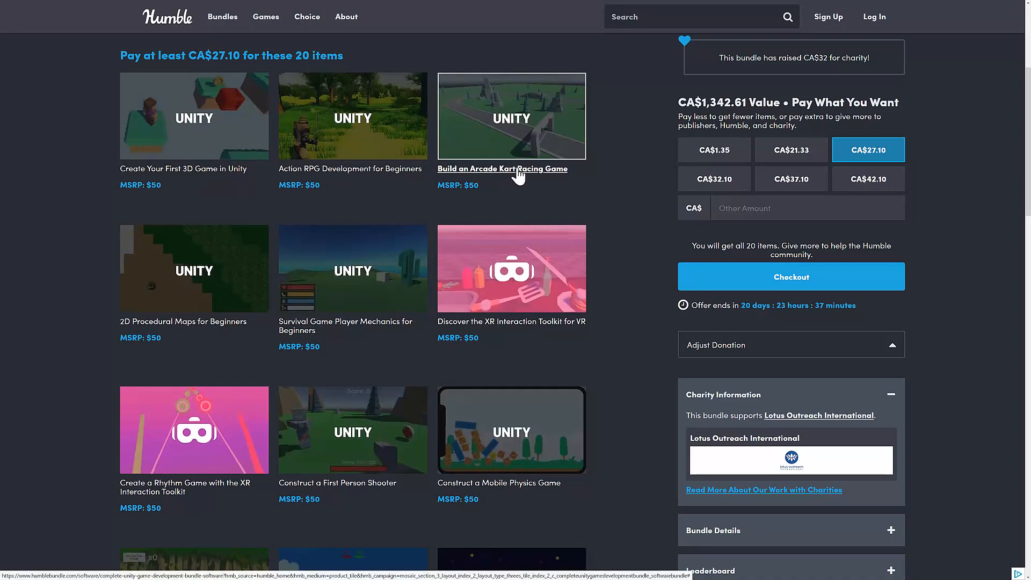
pyautogui.scroll(-3)
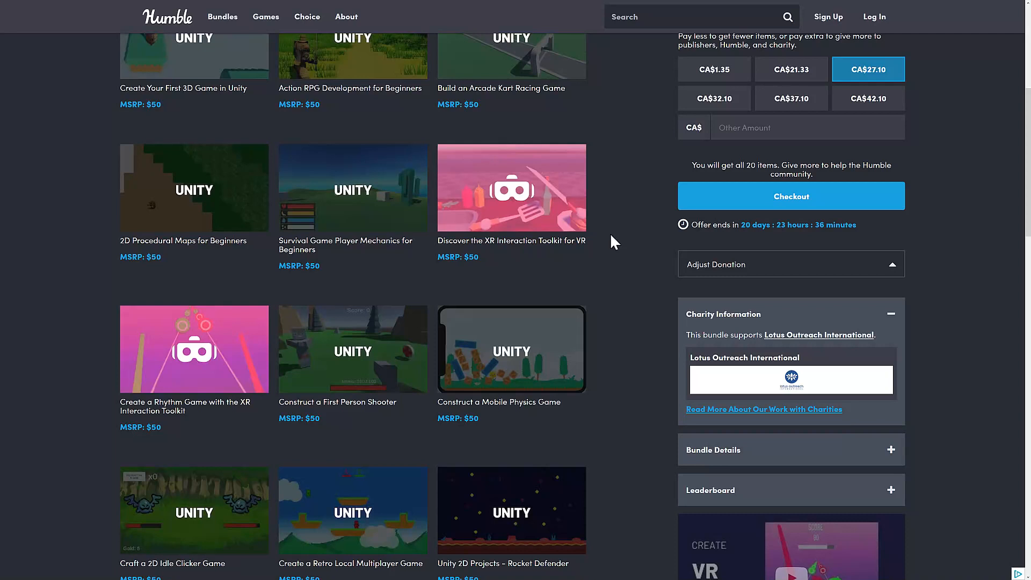
pyautogui.scroll(-3)
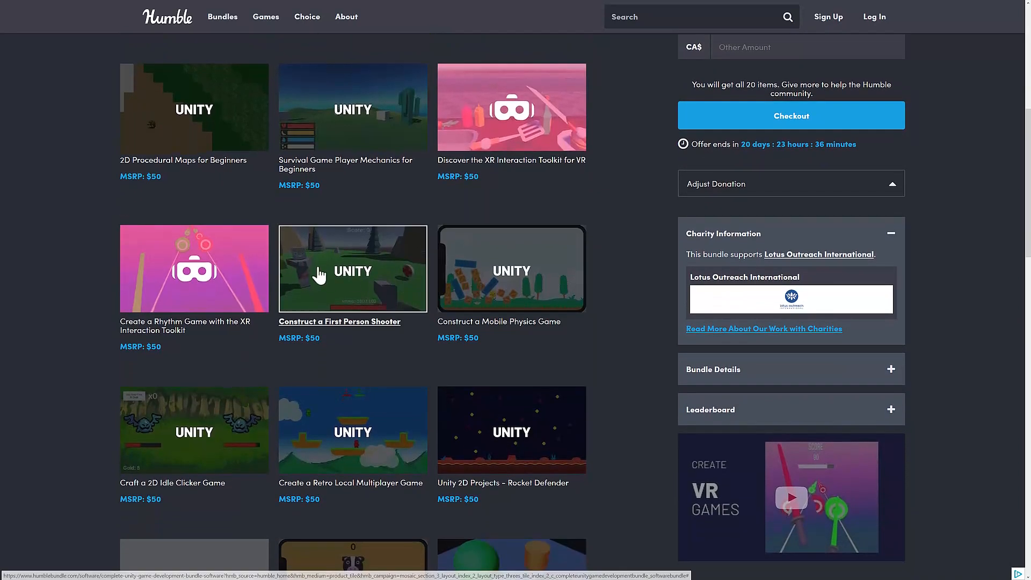
pyautogui.scroll(-3)
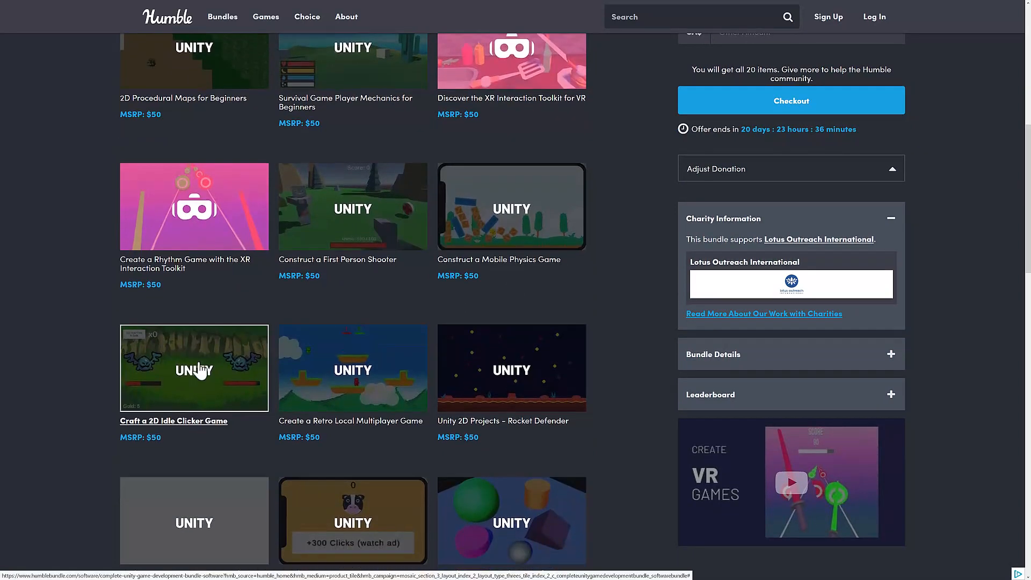
pyautogui.scroll(-3)
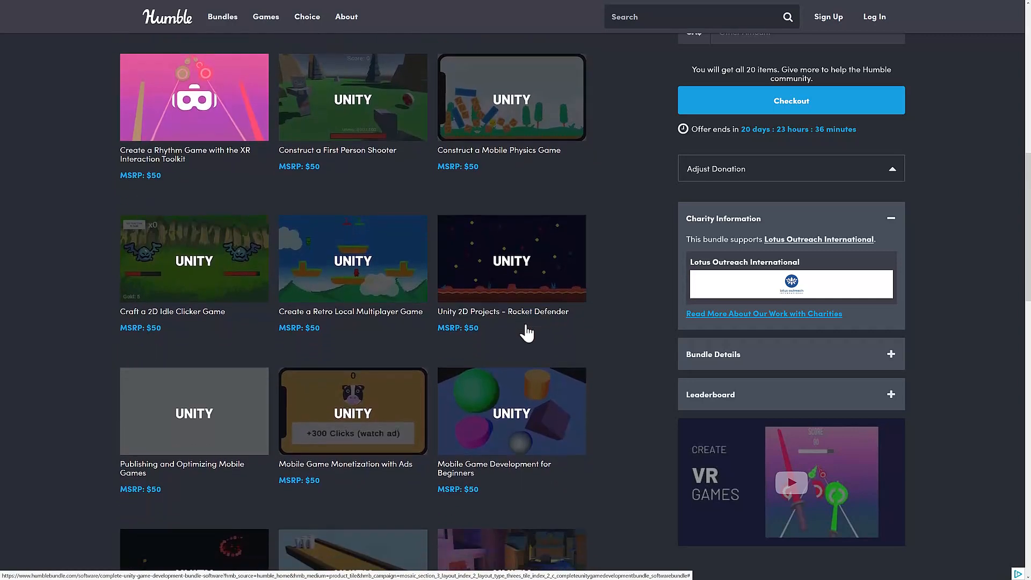
pyautogui.scroll(-3)
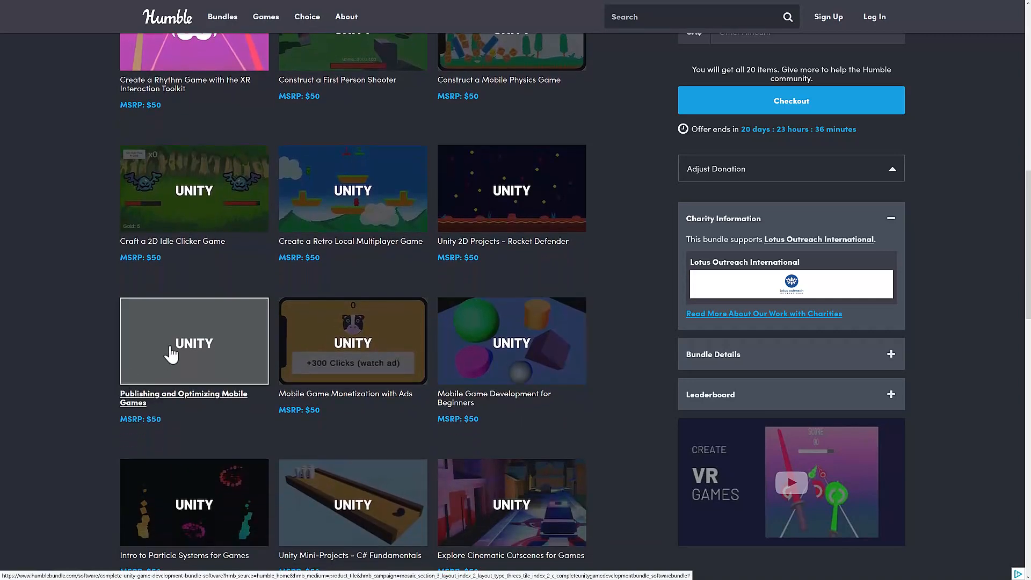
pyautogui.moveTo(304, 335)
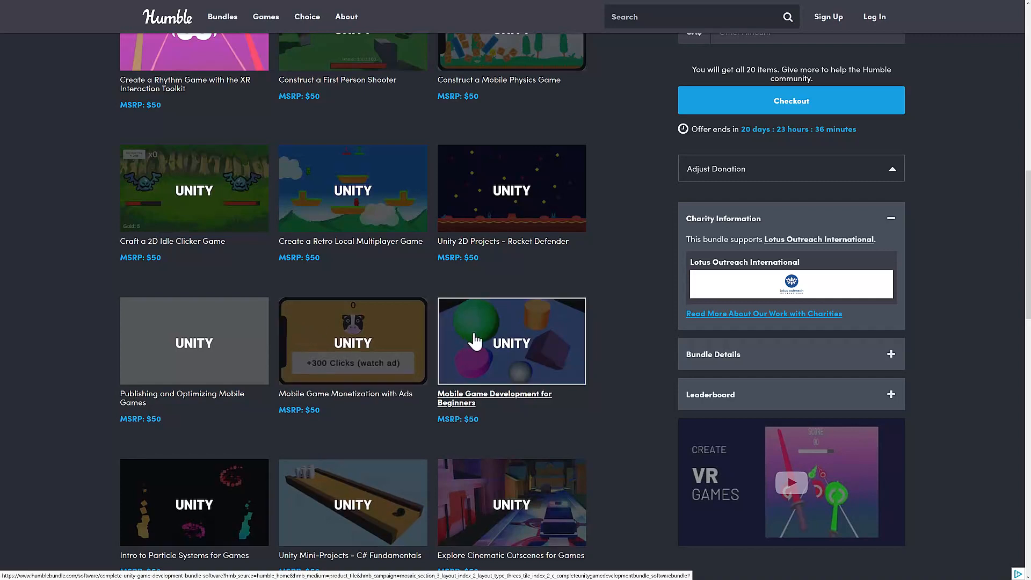
pyautogui.scroll(-3)
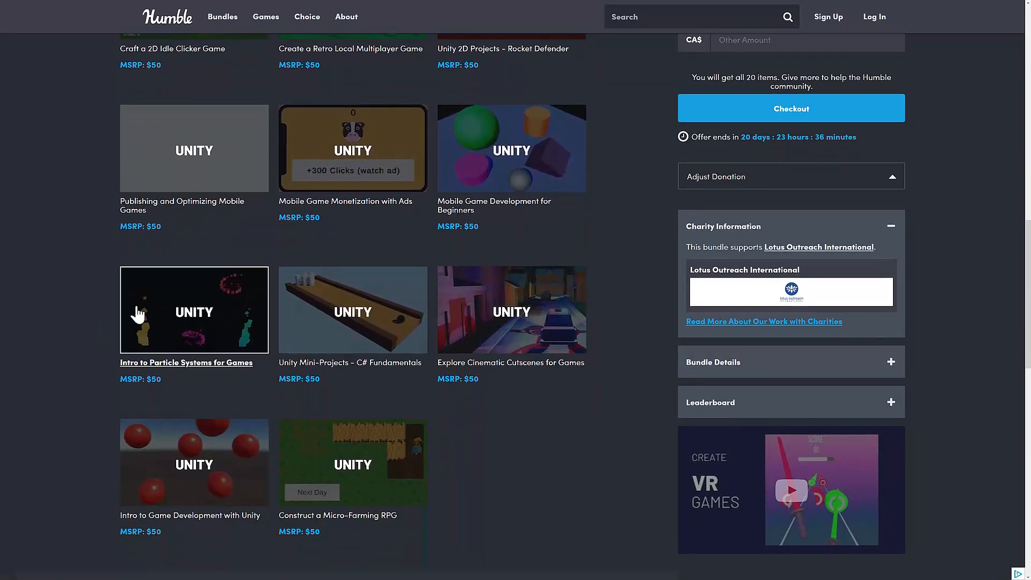
pyautogui.moveTo(137, 314)
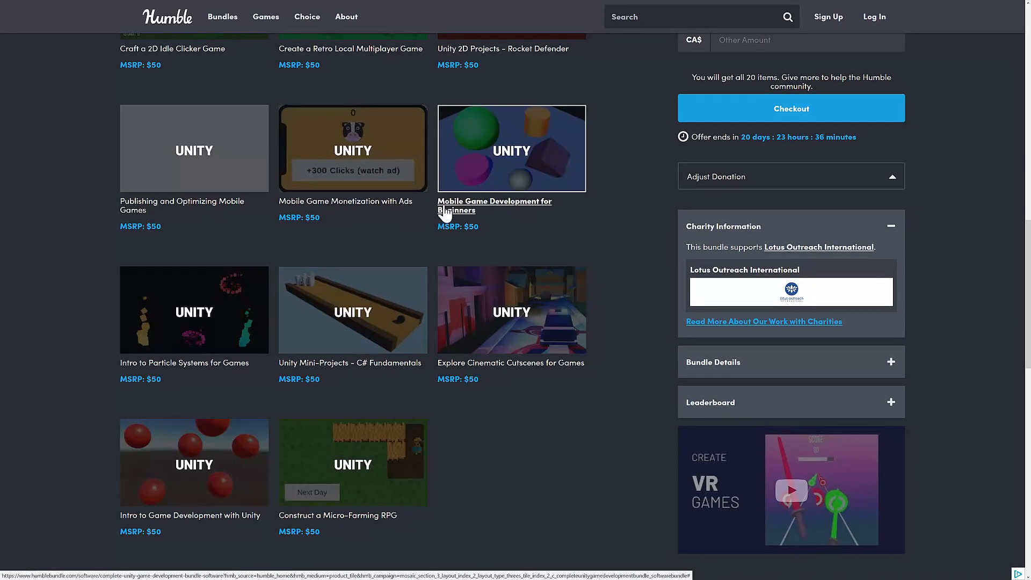
pyautogui.scroll(3)
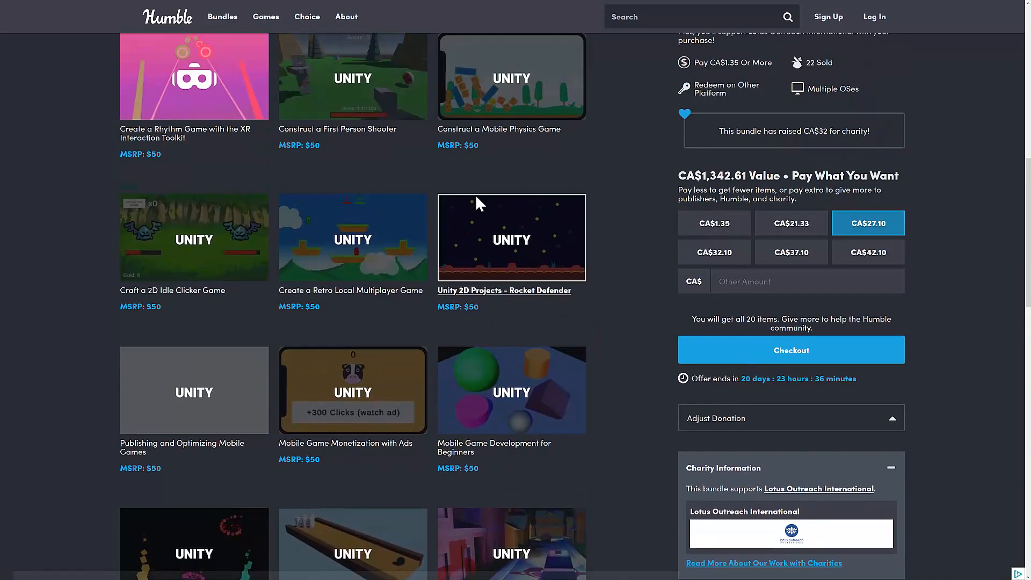
pyautogui.scroll(3)
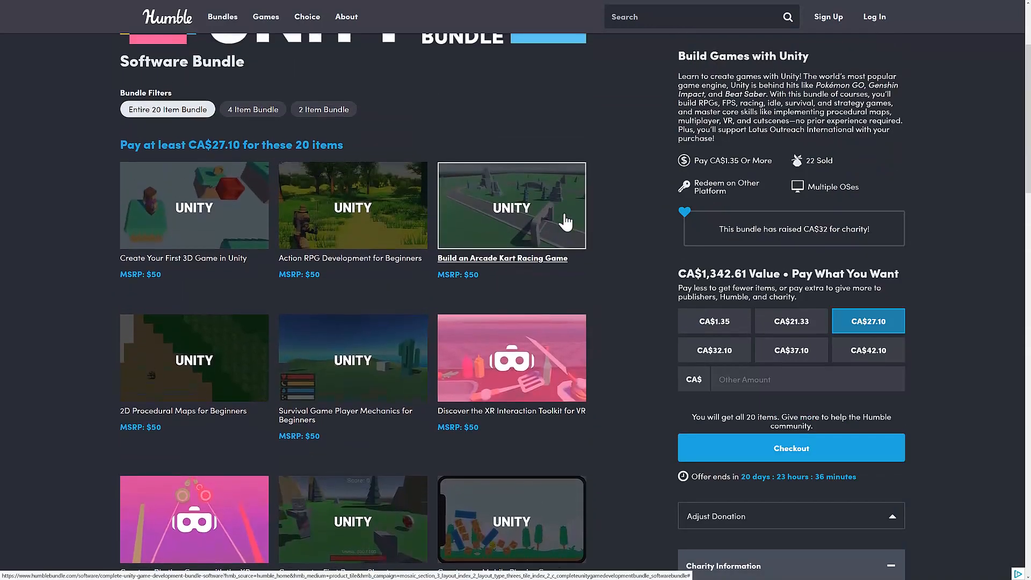
pyautogui.moveTo(647, 229)
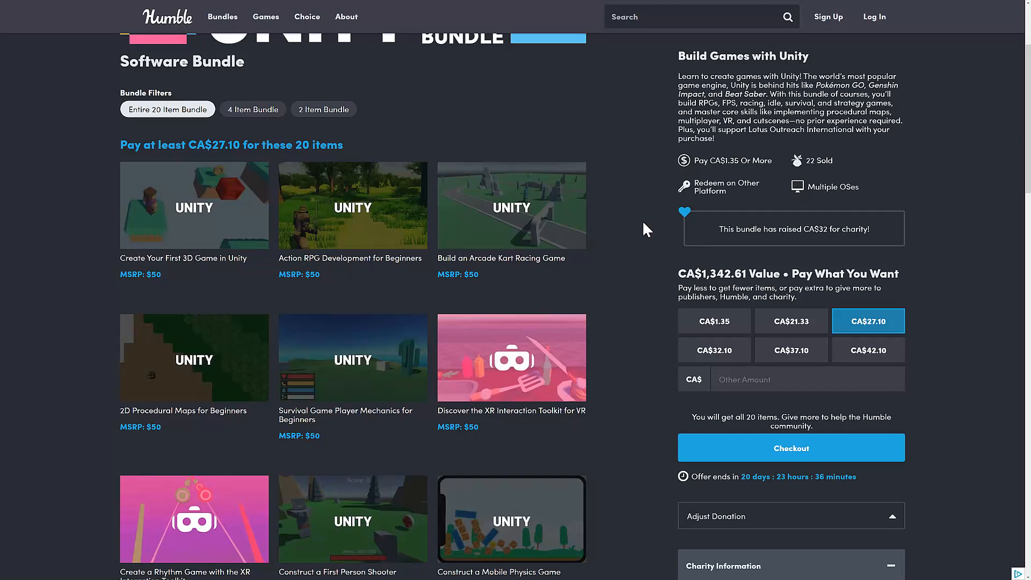
pyautogui.scroll(-3)
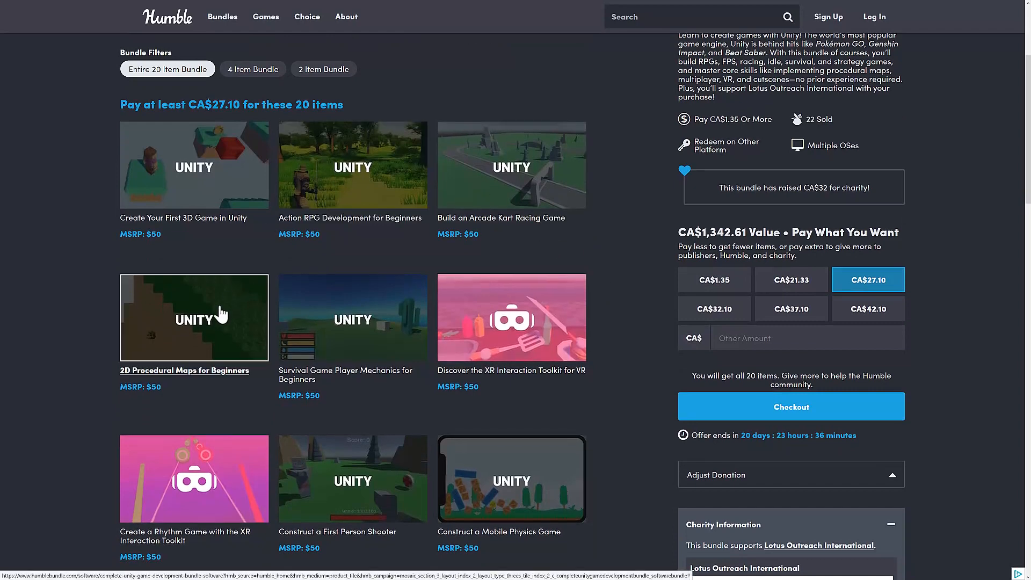
pyautogui.scroll(-3)
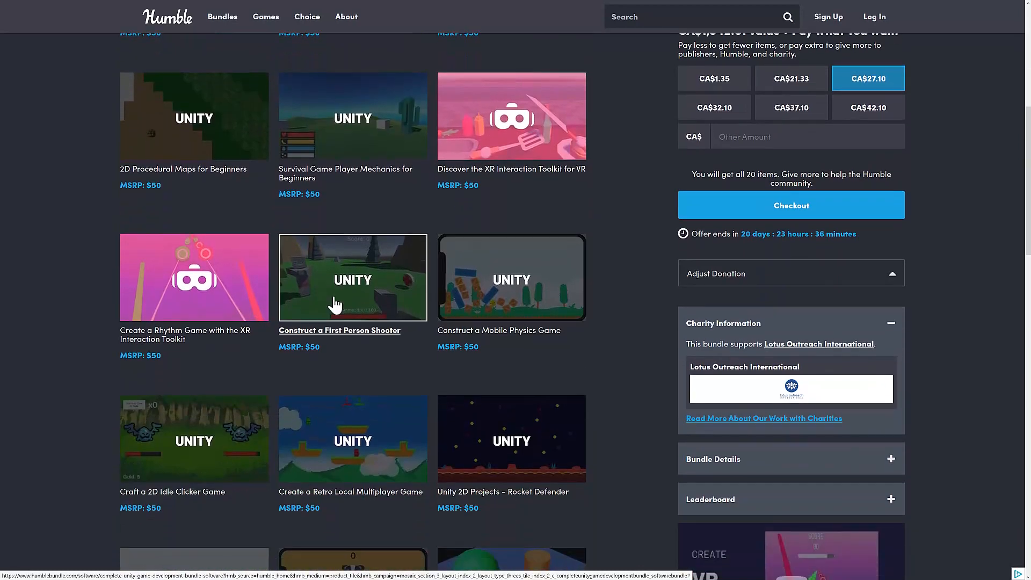
pyautogui.scroll(-3)
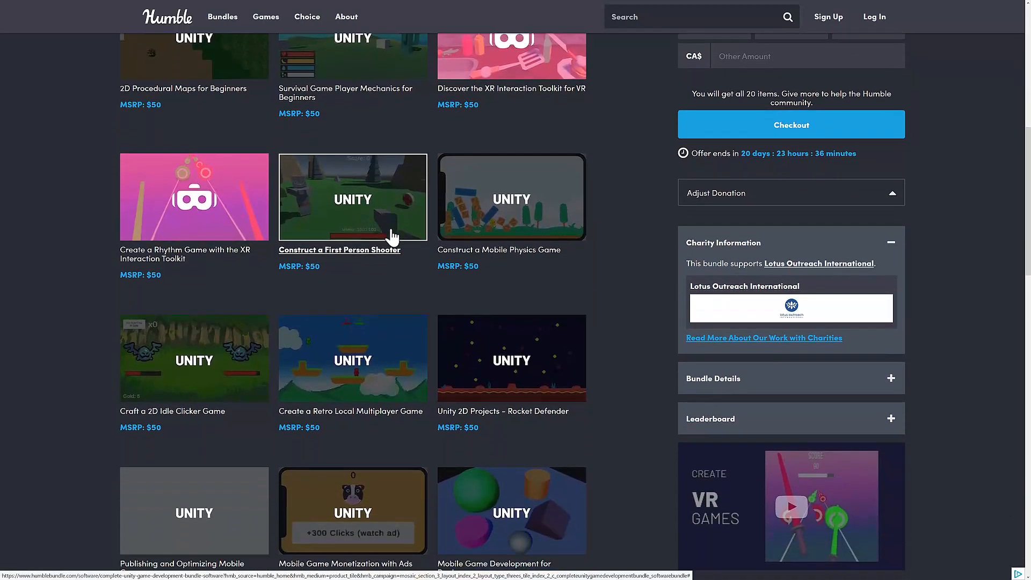
pyautogui.moveTo(317, 237)
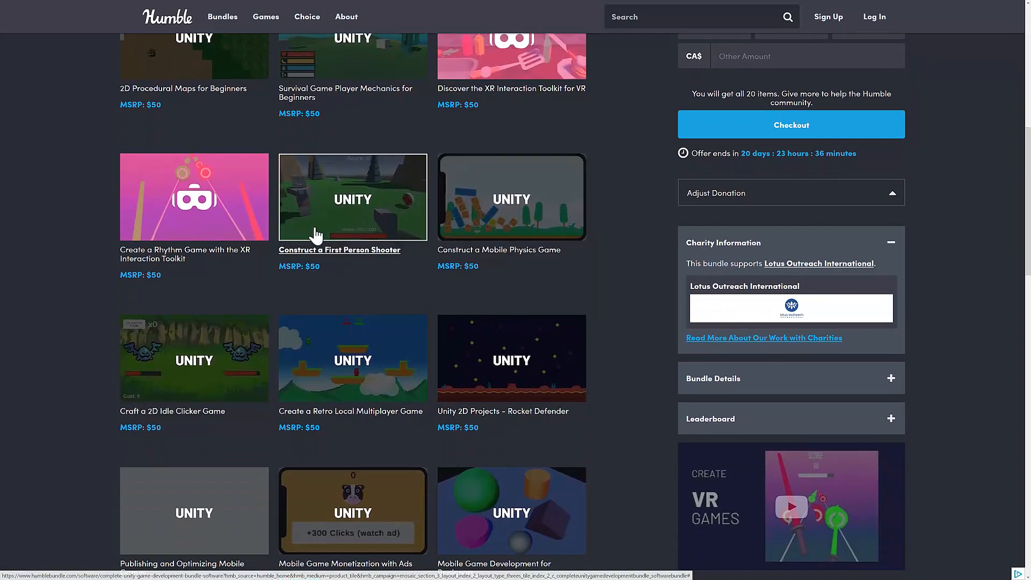
pyautogui.moveTo(230, 294)
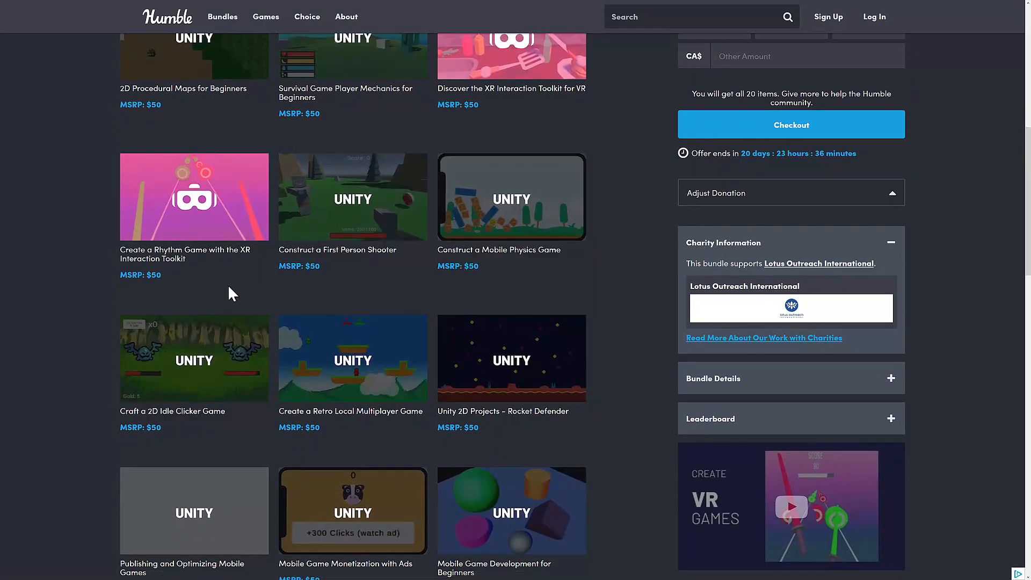
pyautogui.scroll(-3)
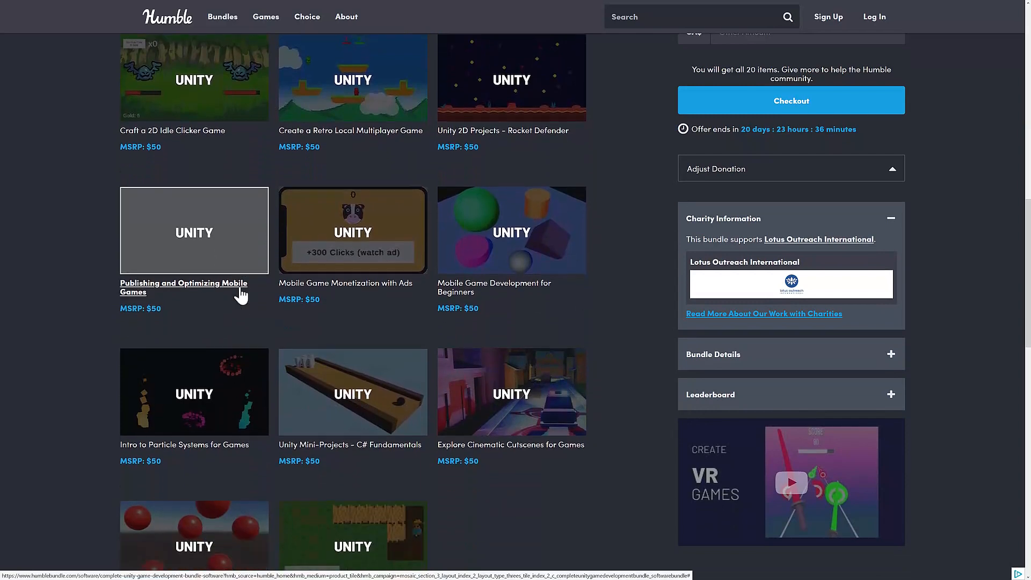
pyautogui.scroll(3)
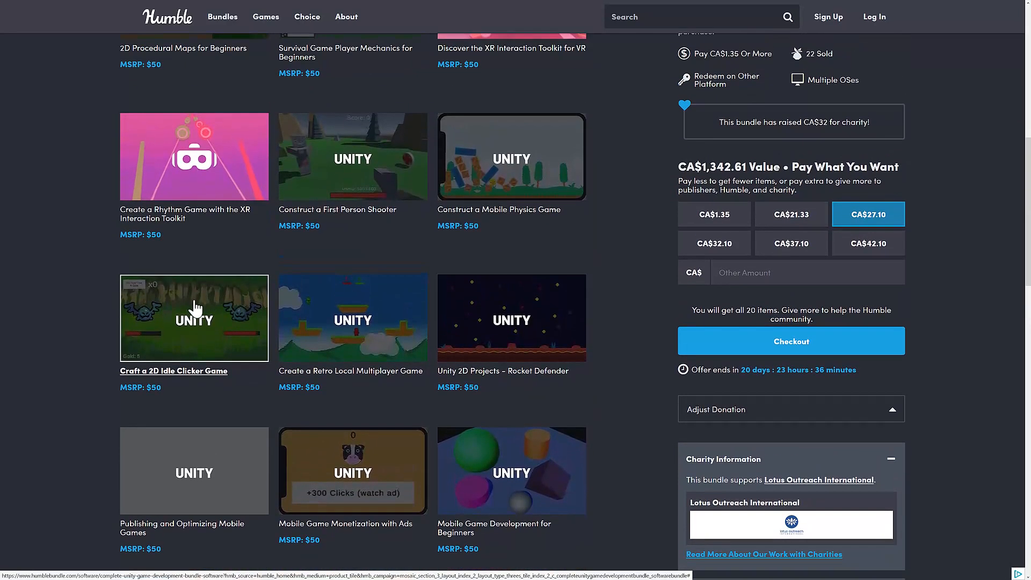
pyautogui.moveTo(101, 322)
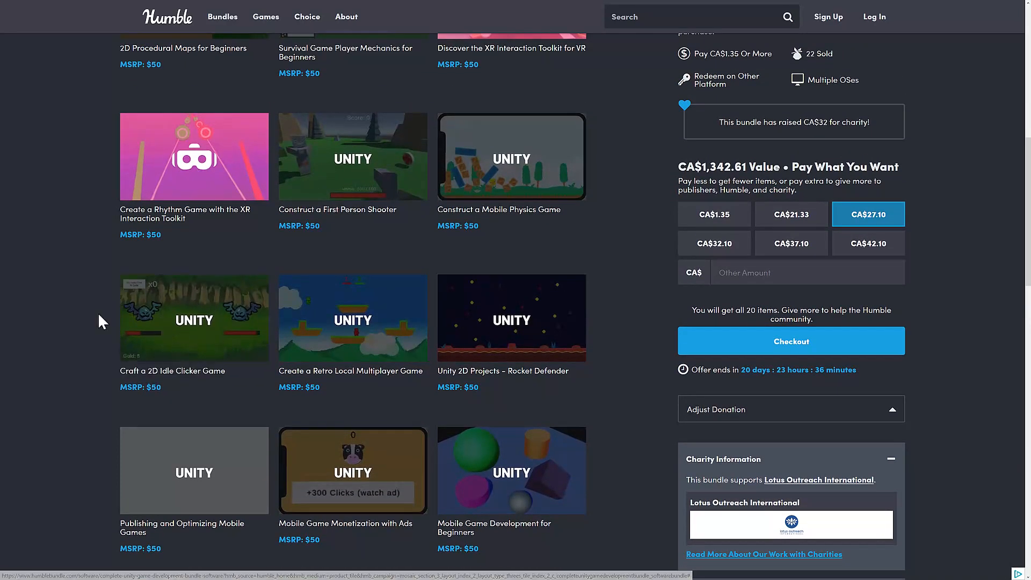
pyautogui.moveTo(181, 345)
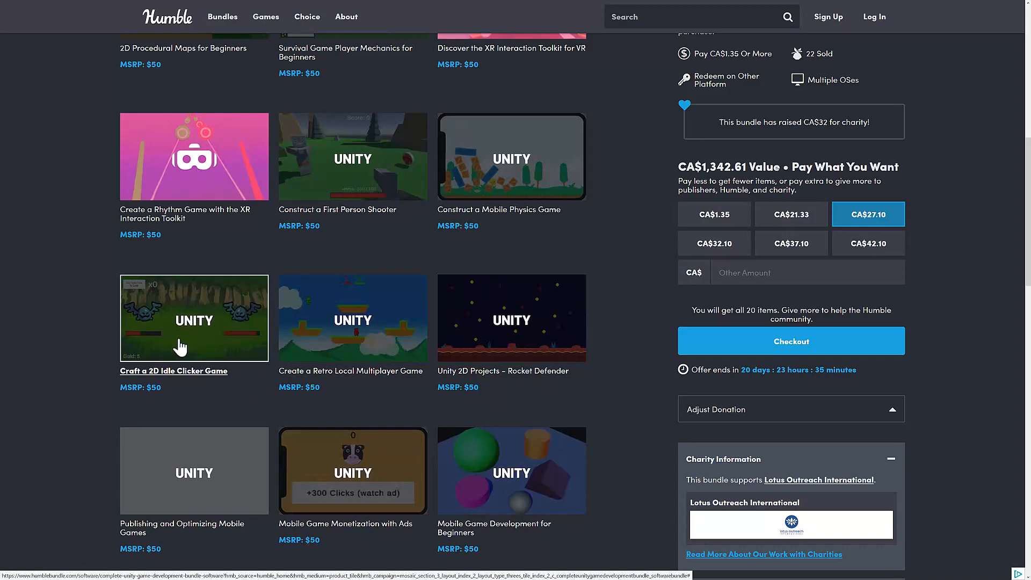
pyautogui.scroll(3)
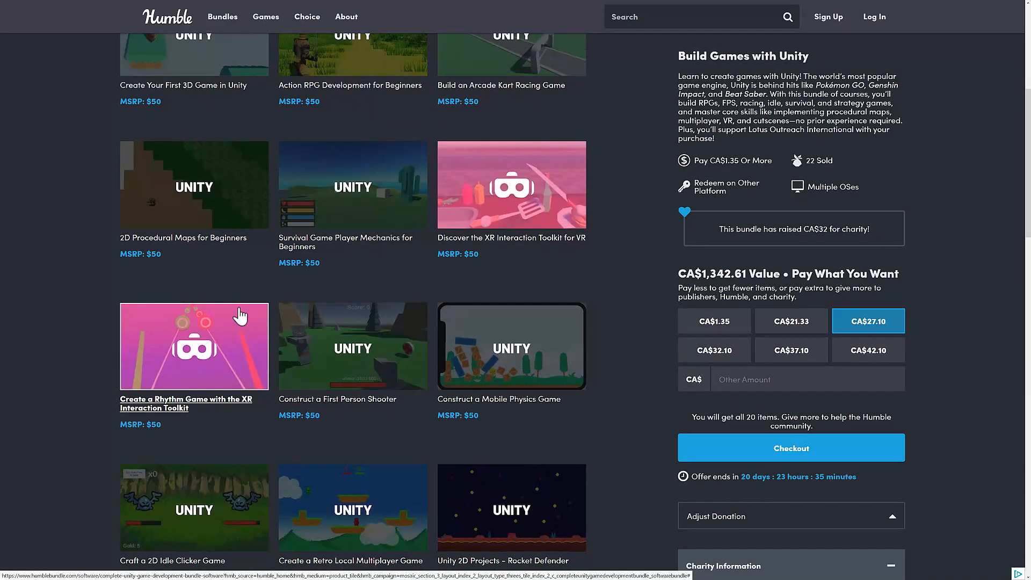
pyautogui.scroll(3)
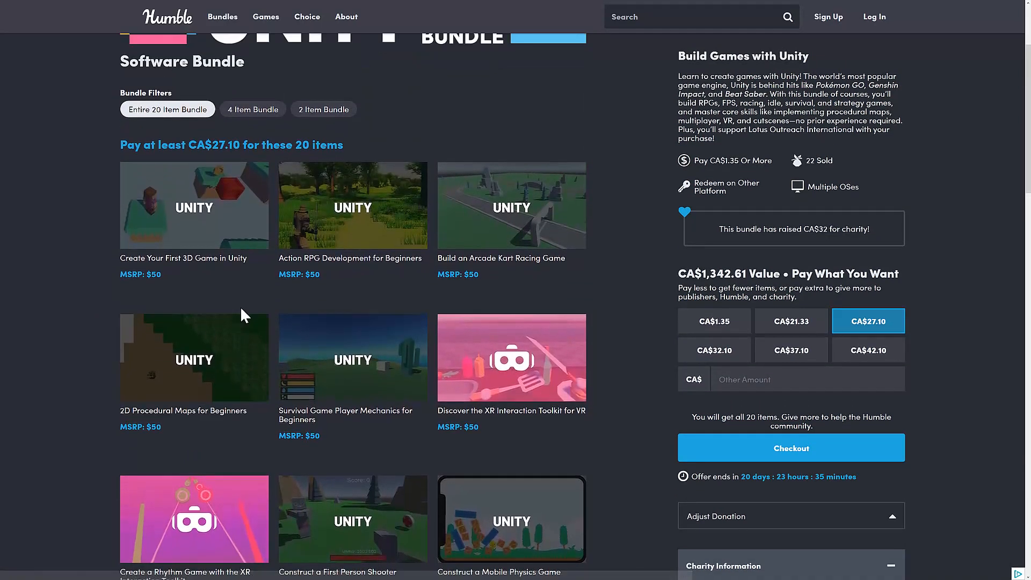
pyautogui.scroll(3)
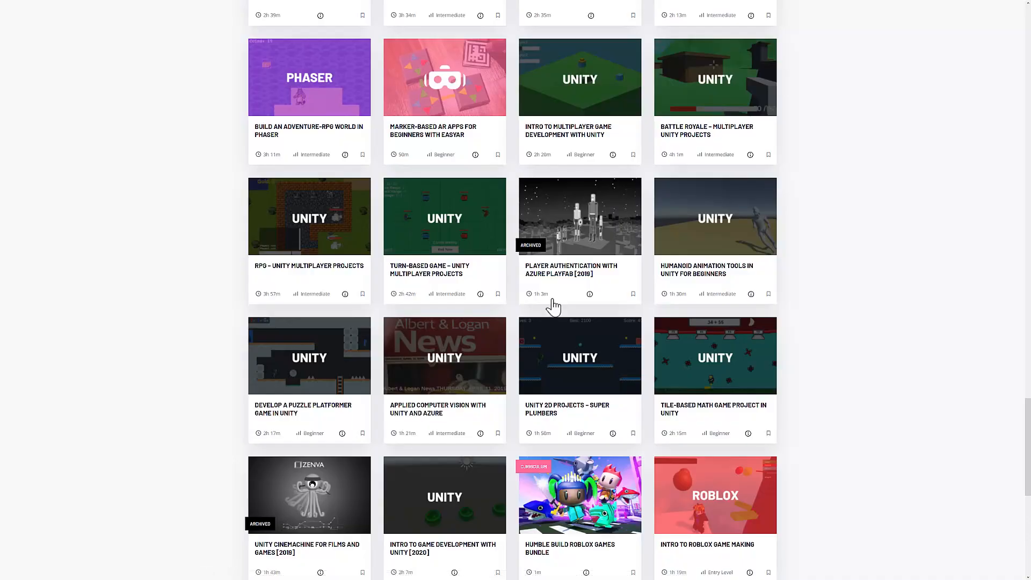
pyautogui.scroll(3)
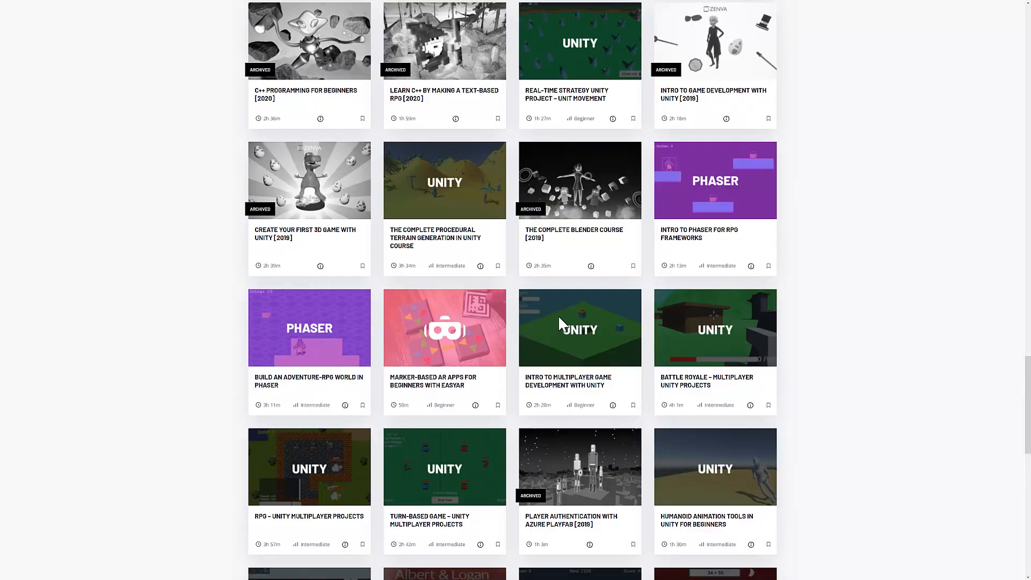
pyautogui.scroll(-3)
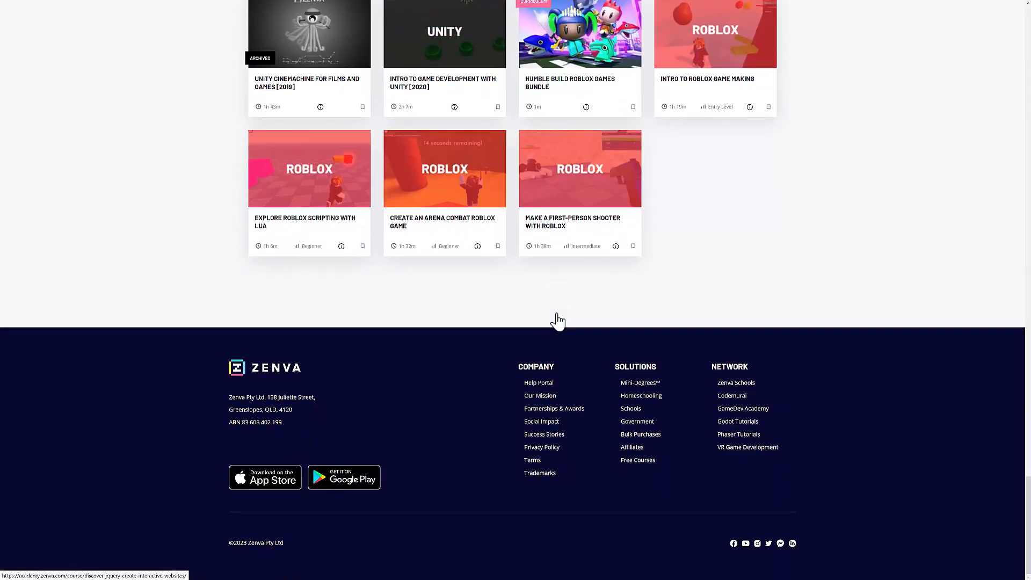
pyautogui.scroll(3)
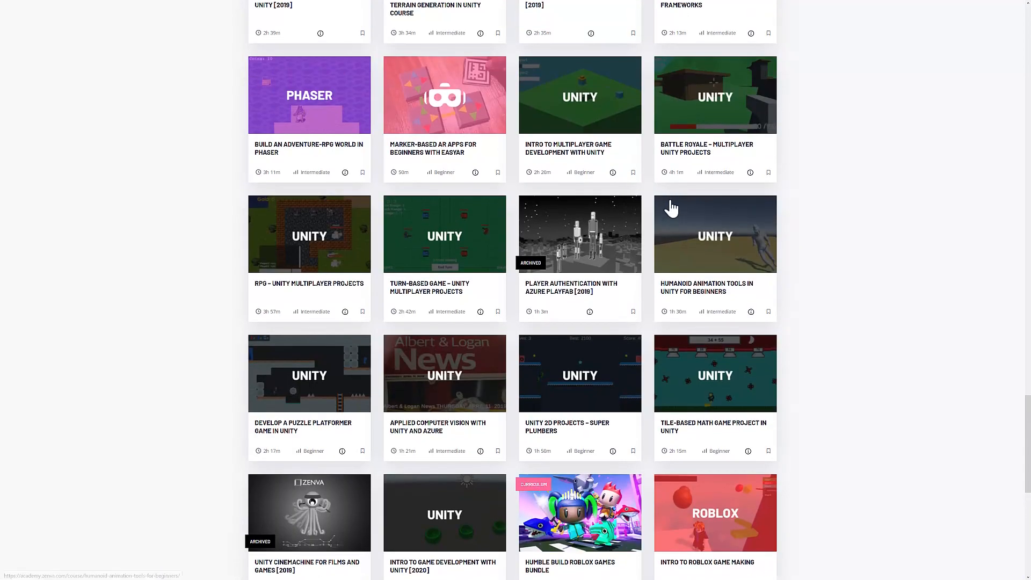
pyautogui.scroll(3)
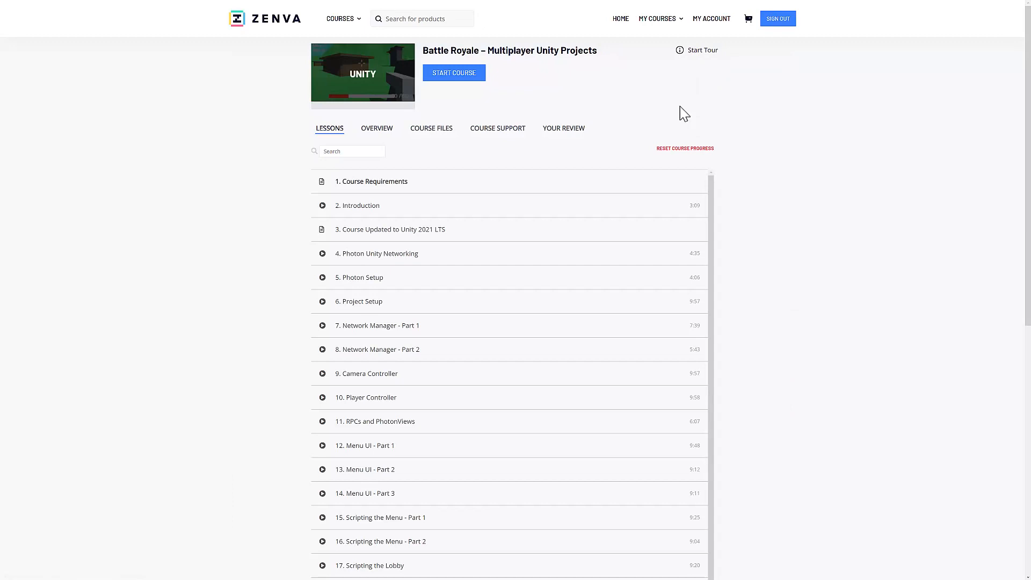
pyautogui.moveTo(733, 70)
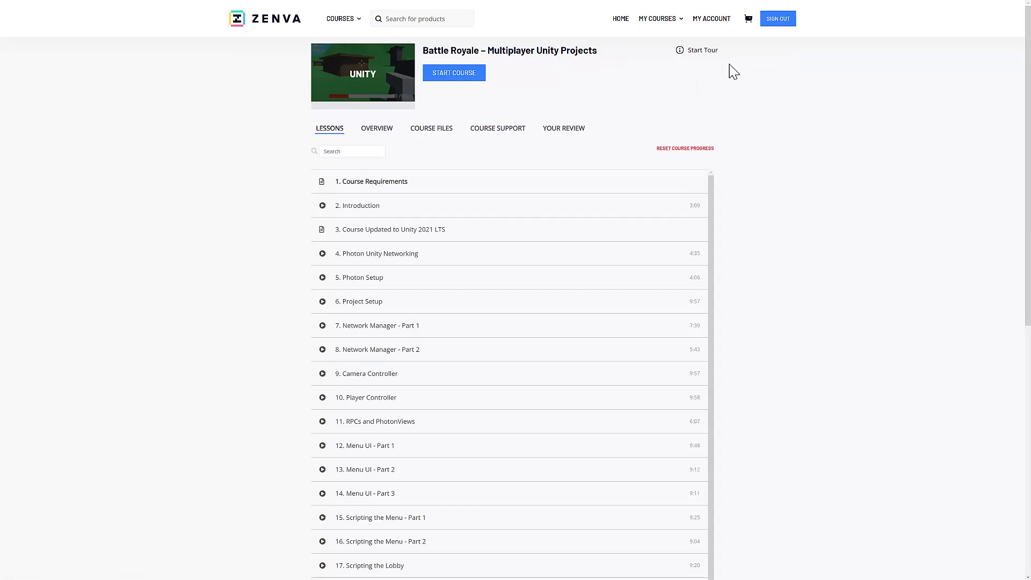
# - Open lesson 3, 'Course Updated to Unity 2021 LTS', from the lesson list
pyautogui.scroll(-3)
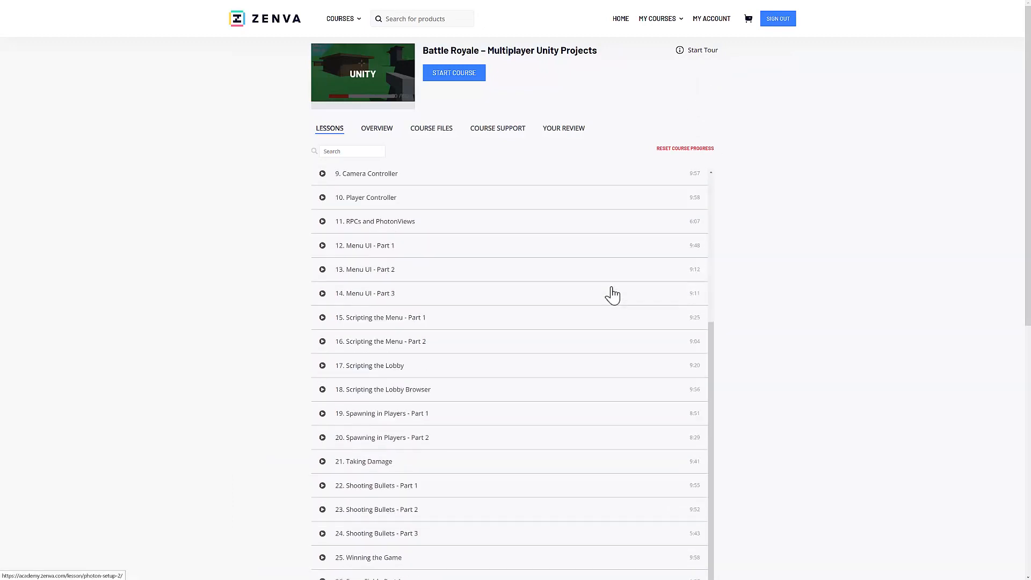
pyautogui.scroll(-3)
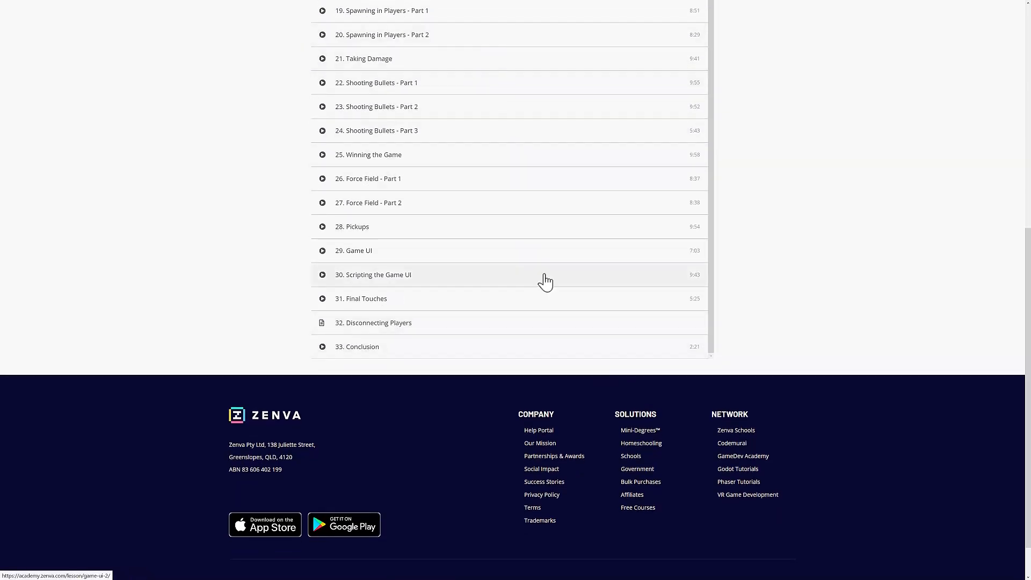
pyautogui.scroll(3)
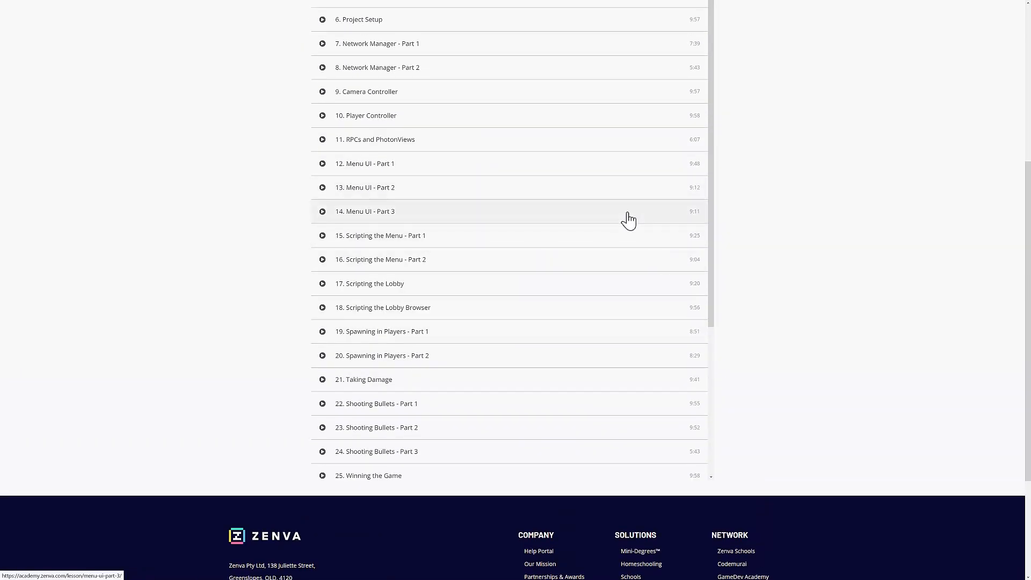
pyautogui.scroll(3)
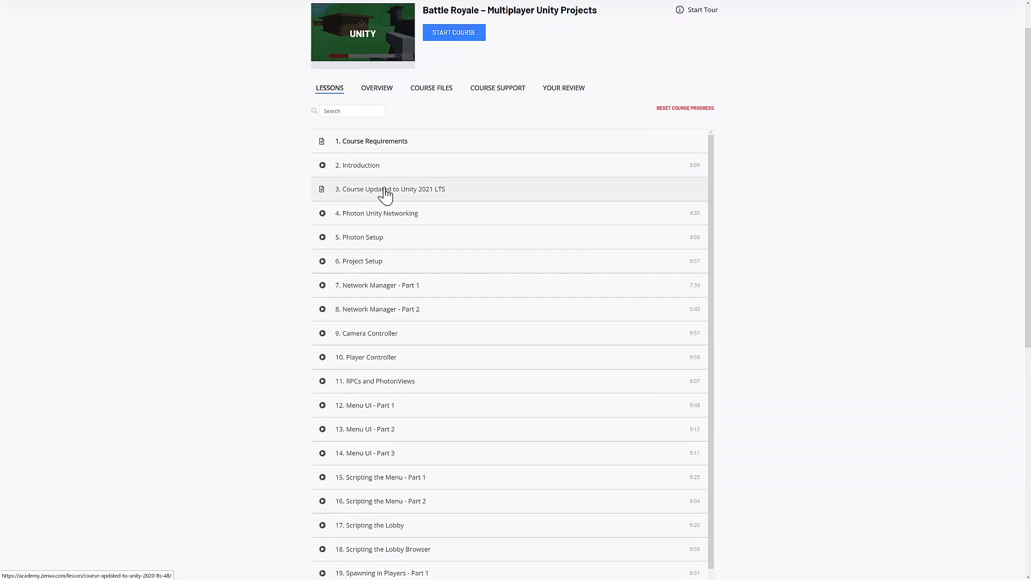
pyautogui.click(389, 188)
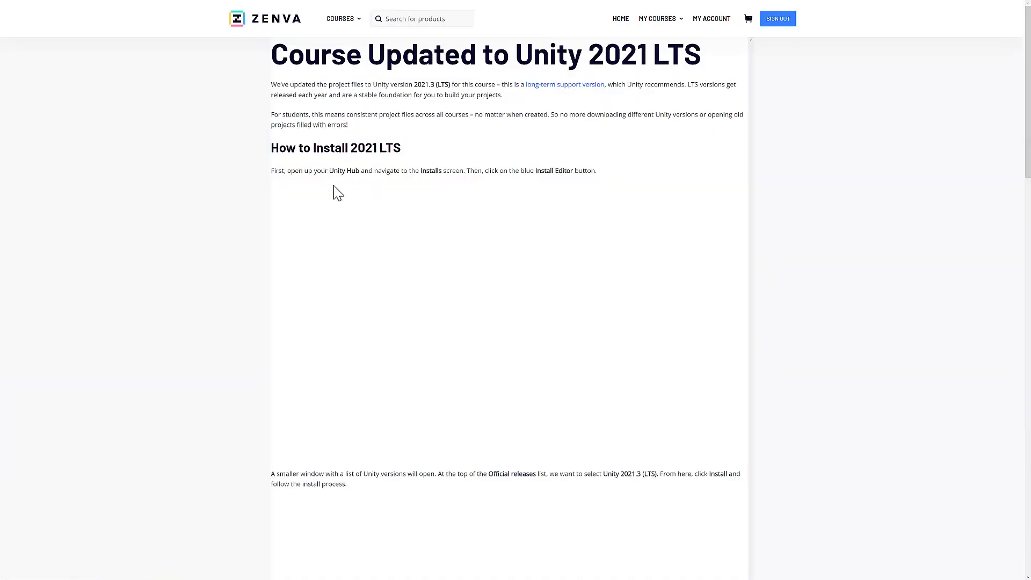
# - Return to the Battle Royale course through My Courses and view its Course Files
pyautogui.click(659, 18)
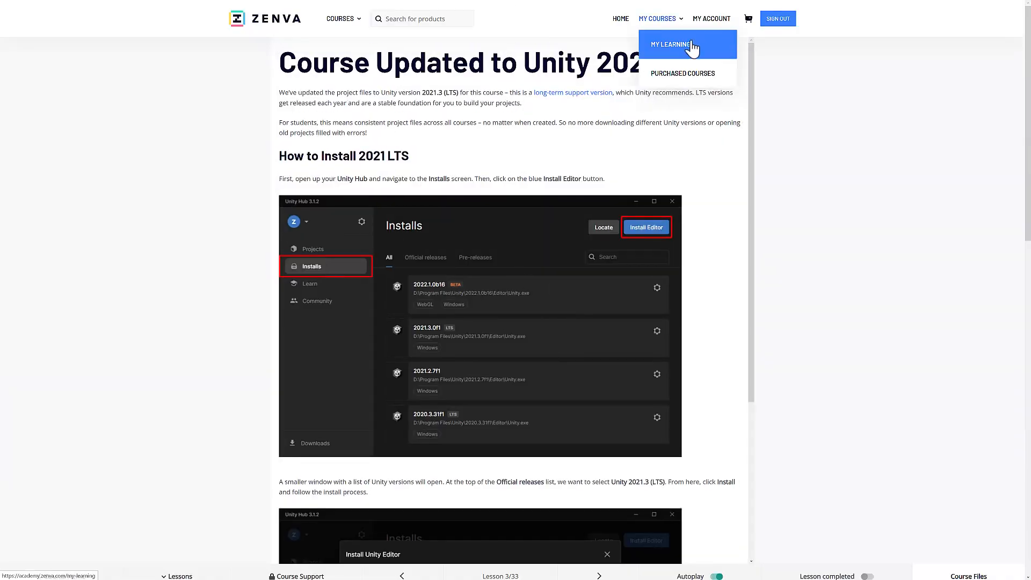
pyautogui.click(671, 45)
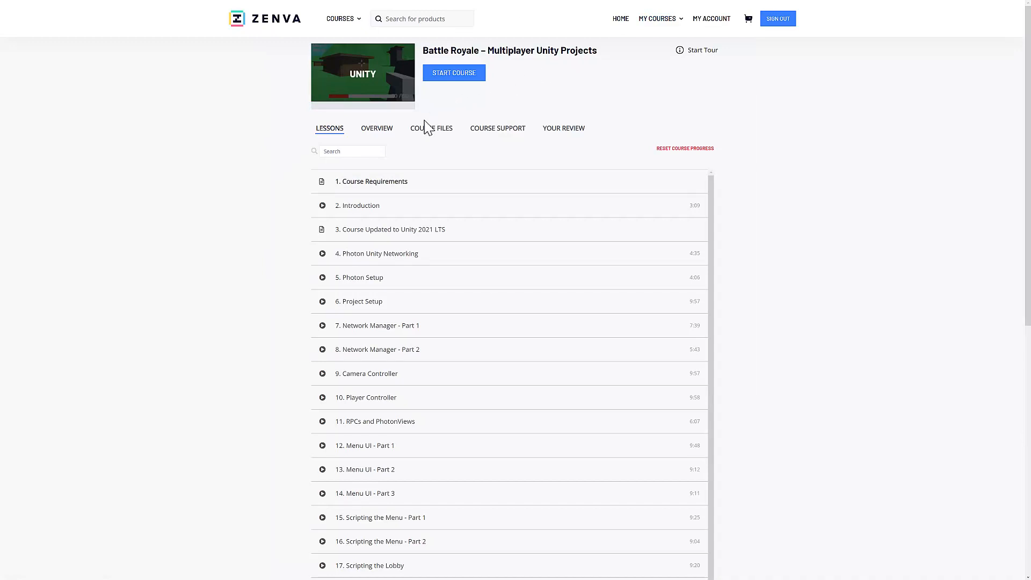
pyautogui.click(431, 128)
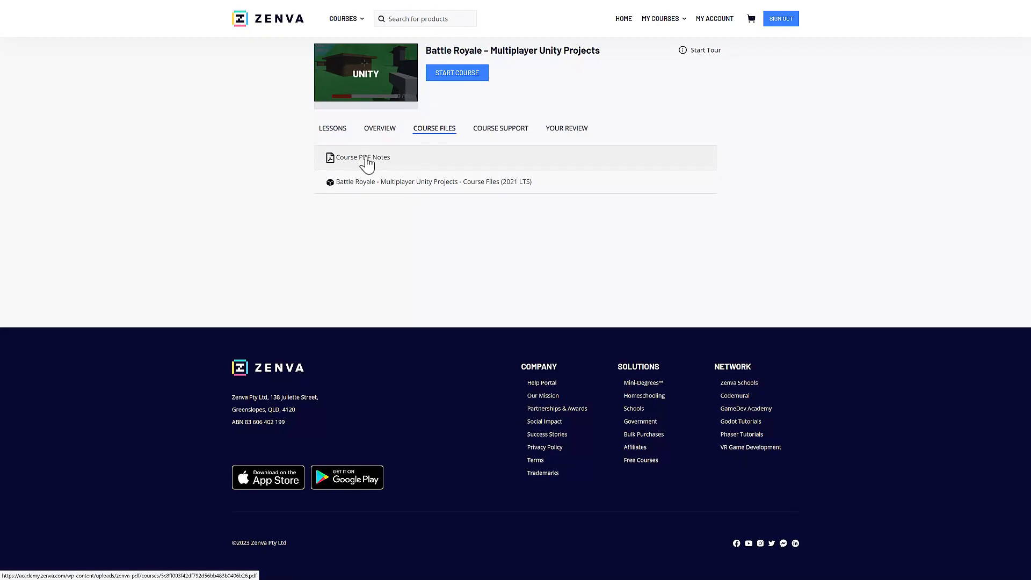
pyautogui.moveTo(438, 218)
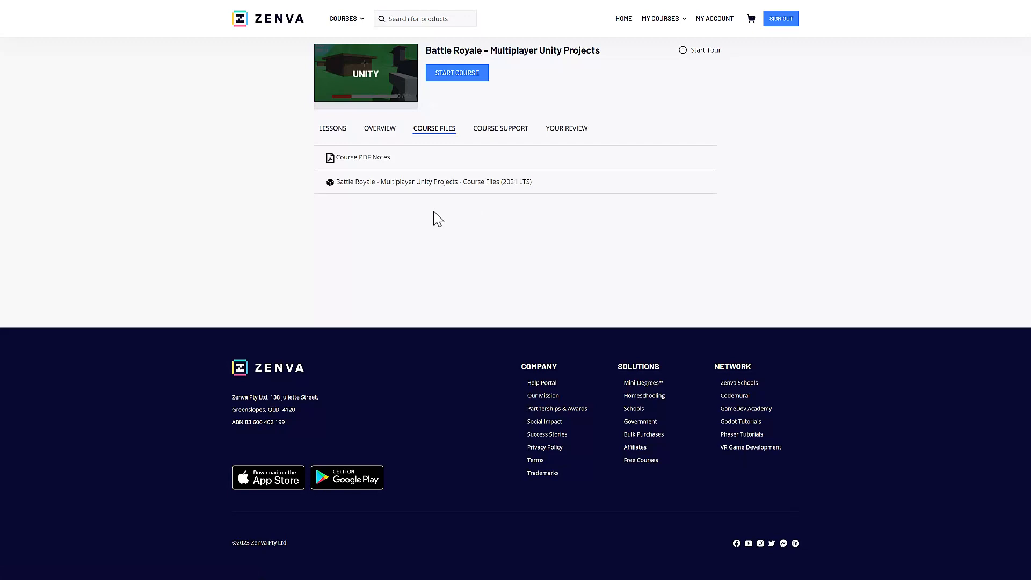
pyautogui.moveTo(415, 183)
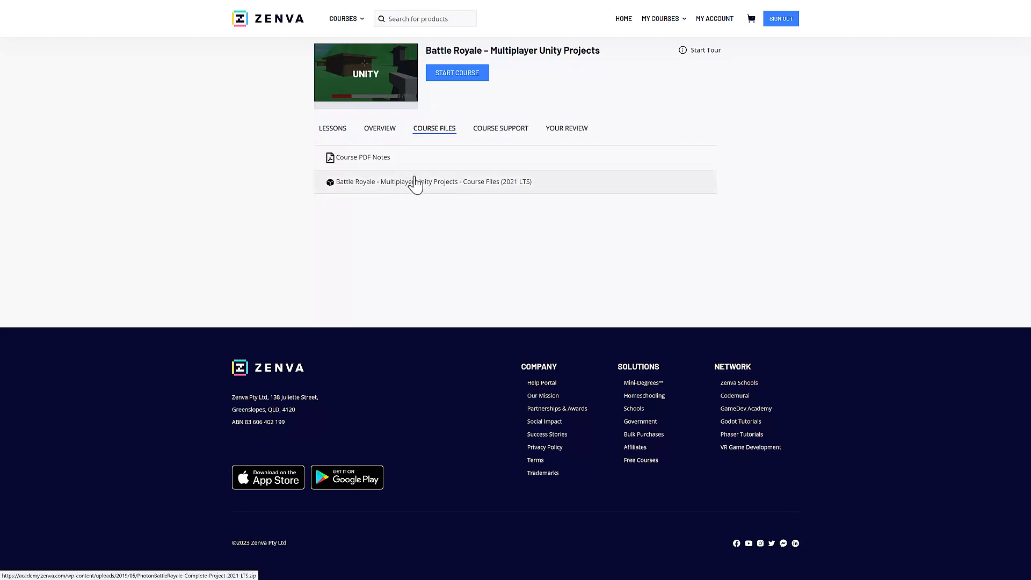
pyautogui.moveTo(825, 226)
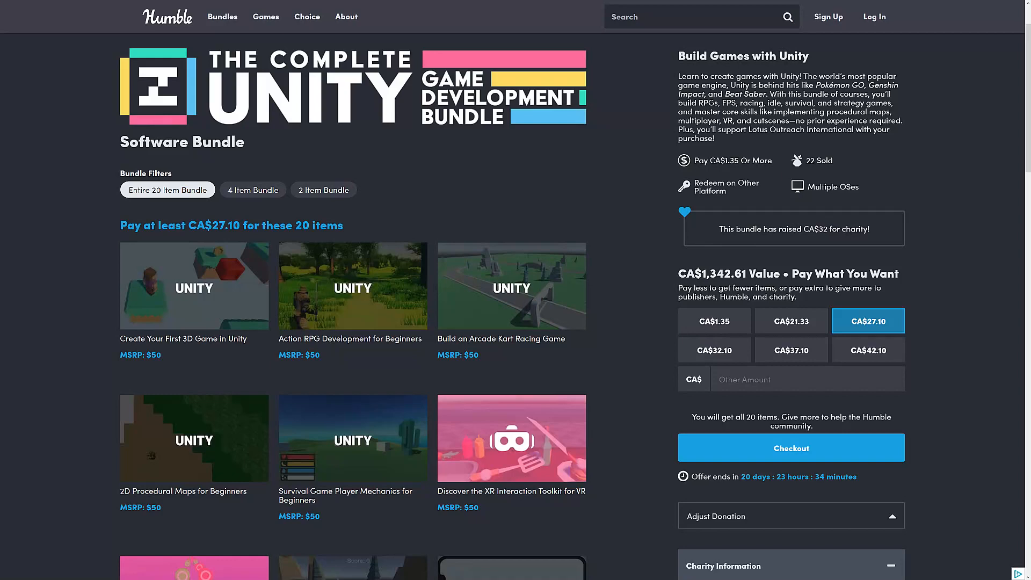
pyautogui.scroll(-3)
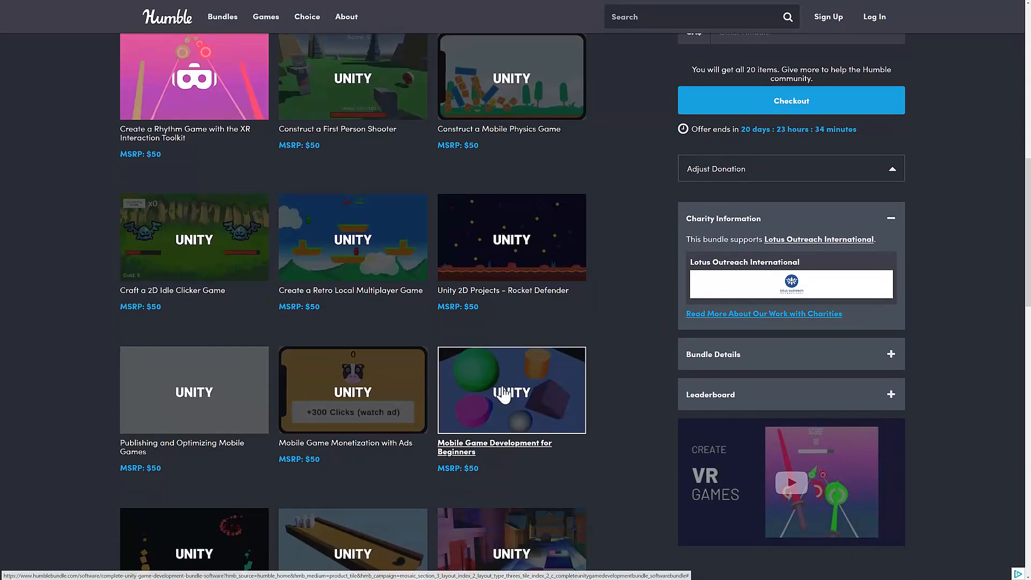
pyautogui.scroll(3)
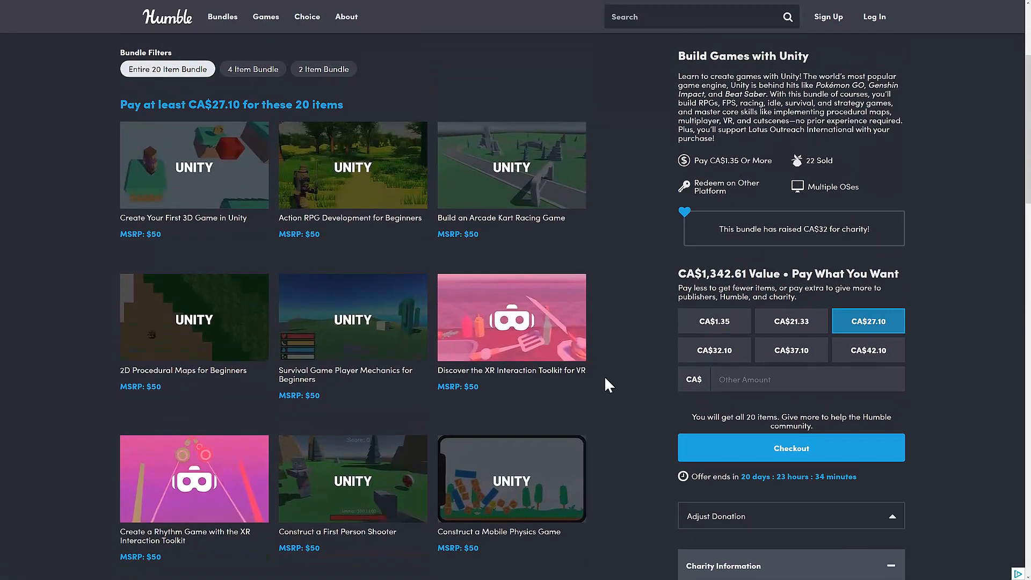
pyautogui.scroll(3)
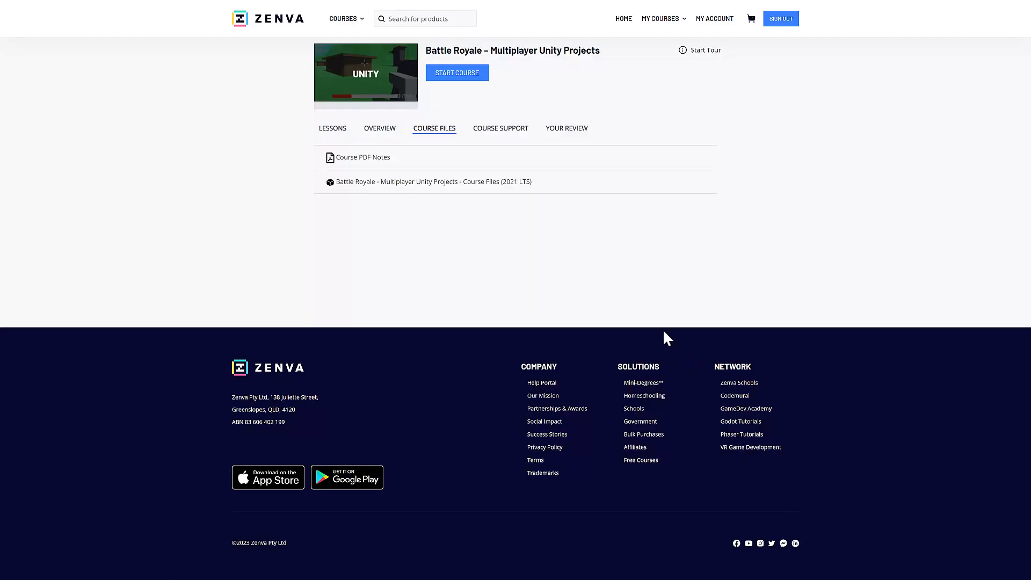
pyautogui.moveTo(492, 210)
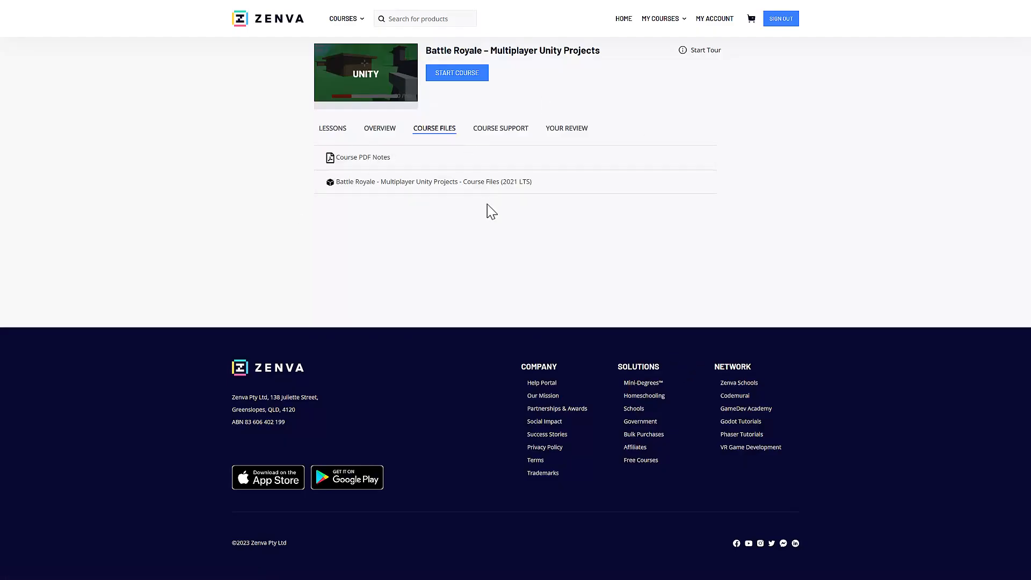
# - Visit the My Account dashboard, then open Purchased Courses from the My Courses menu
pyautogui.click(714, 18)
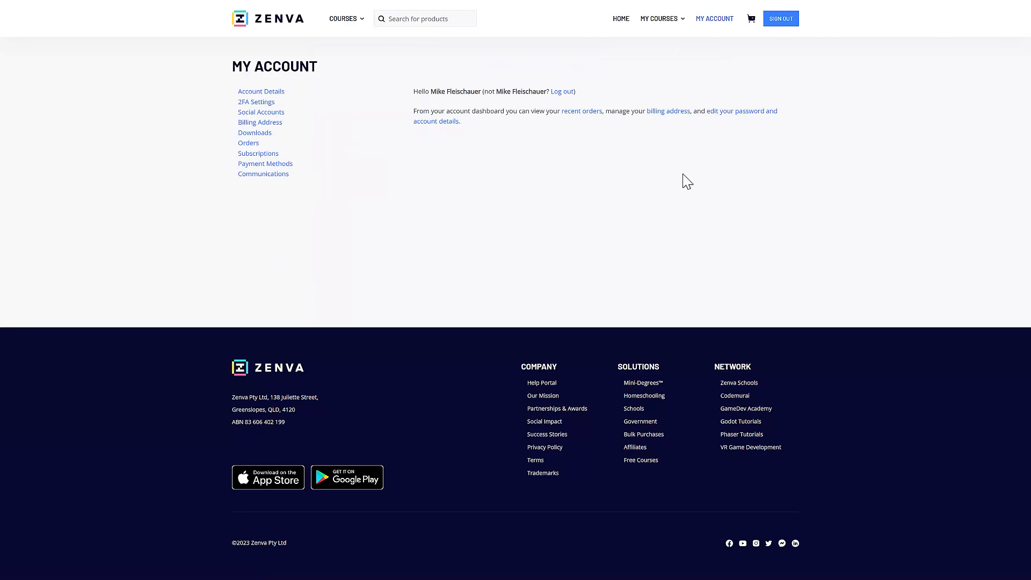
pyautogui.click(660, 18)
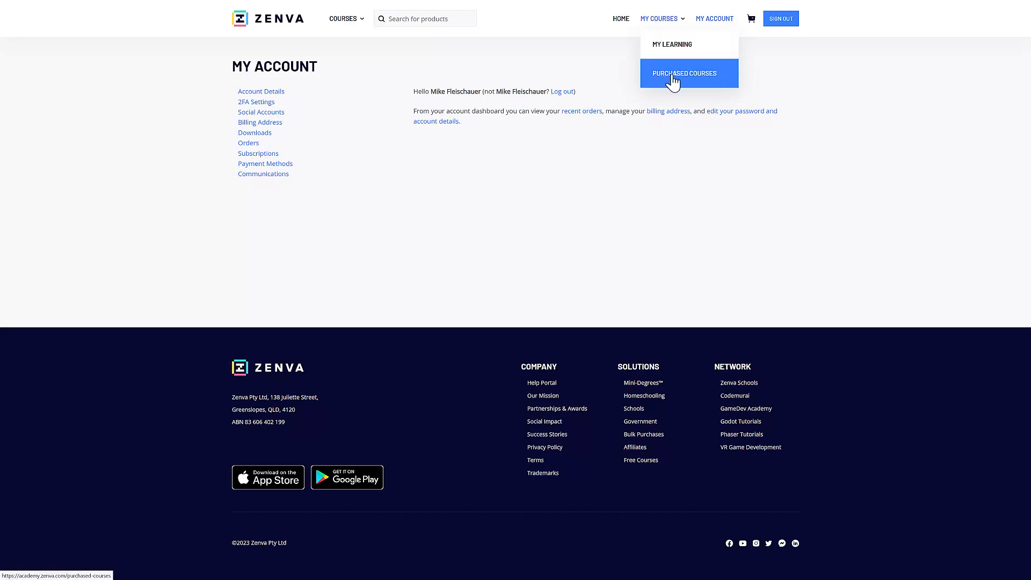
pyautogui.moveTo(759, 196)
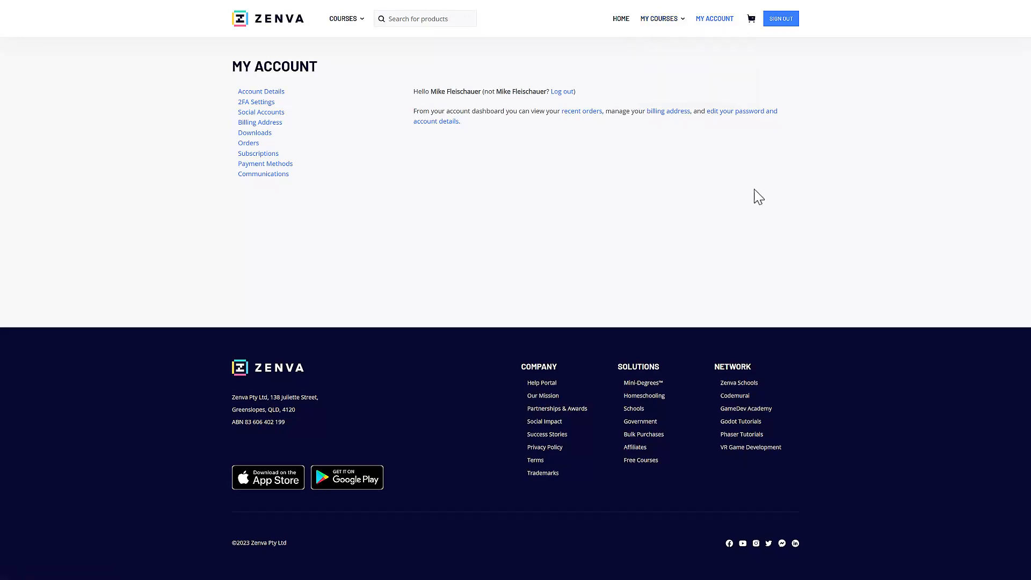
pyautogui.moveTo(881, 185)
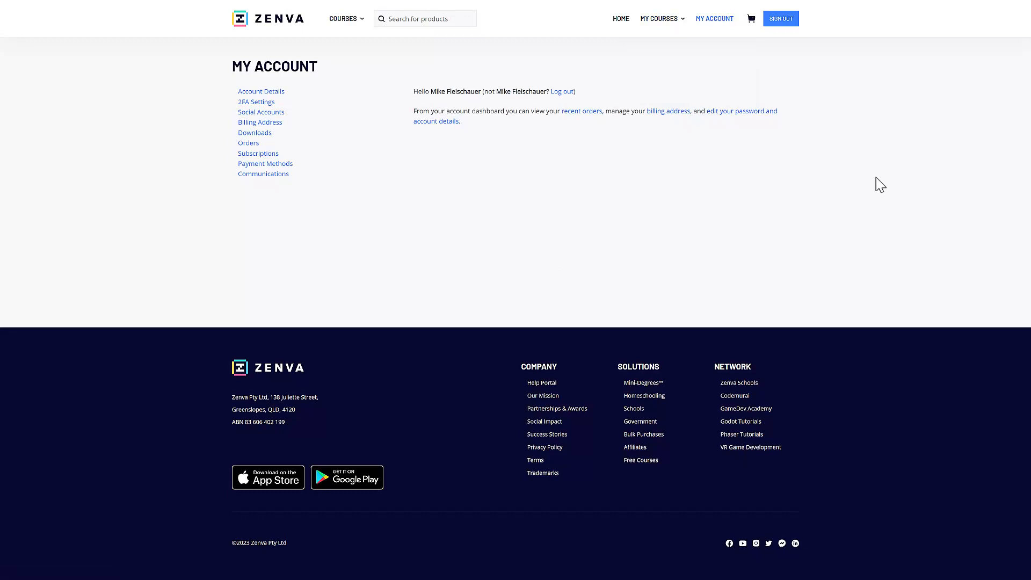
pyautogui.moveTo(691, 218)
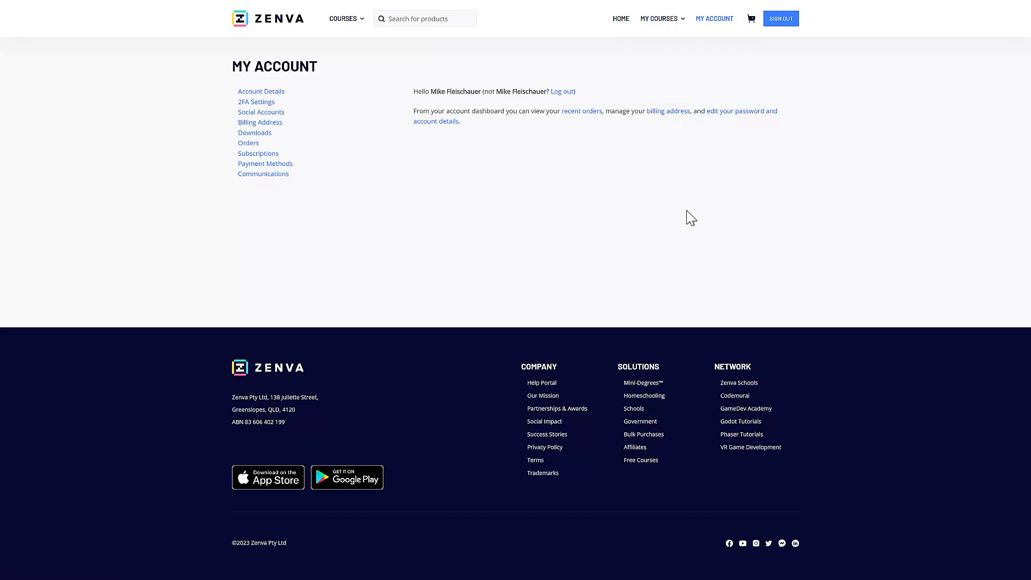
pyautogui.click(657, 18)
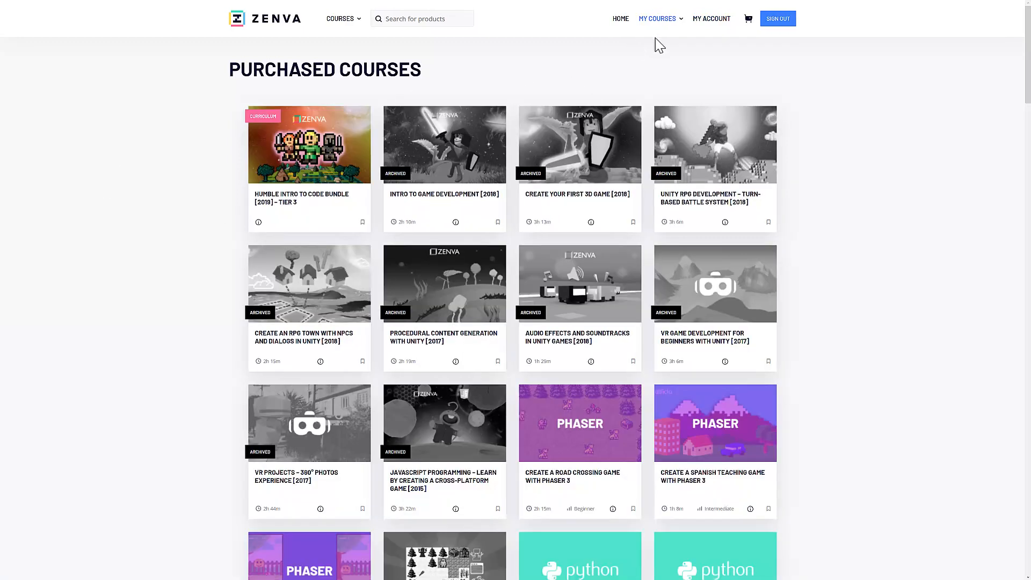
pyautogui.scroll(-3)
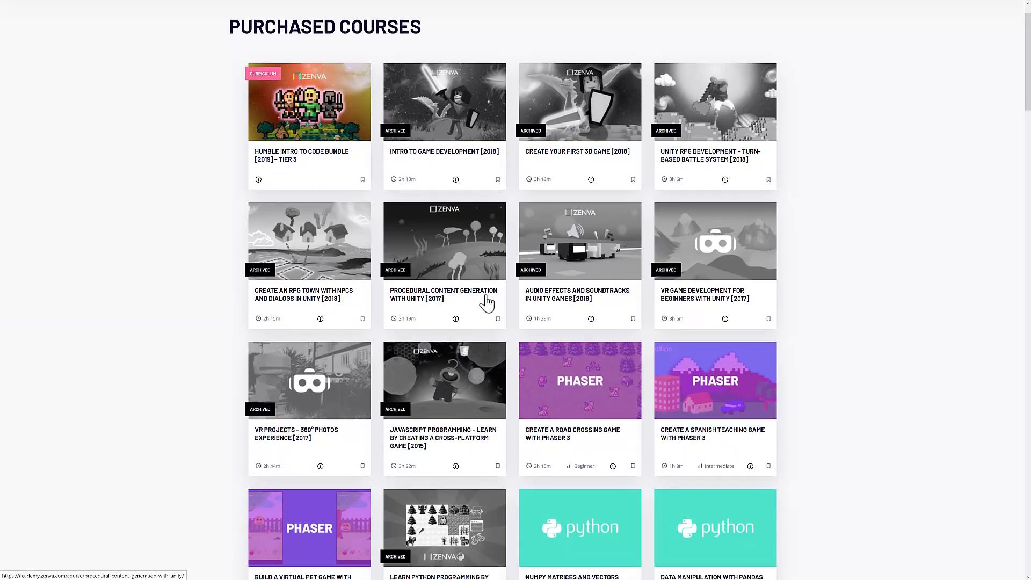
pyautogui.scroll(-3)
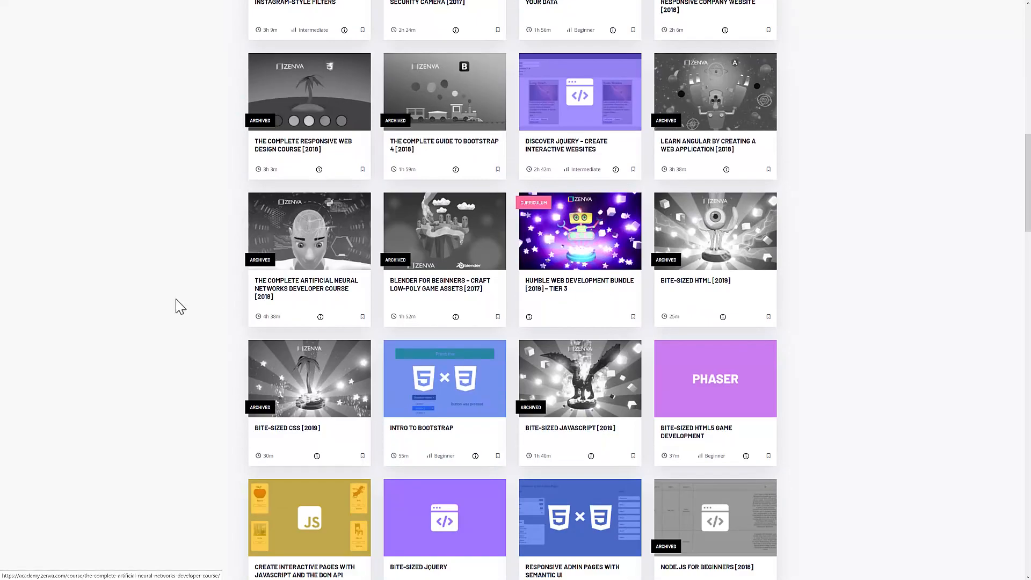
pyautogui.moveTo(263, 305)
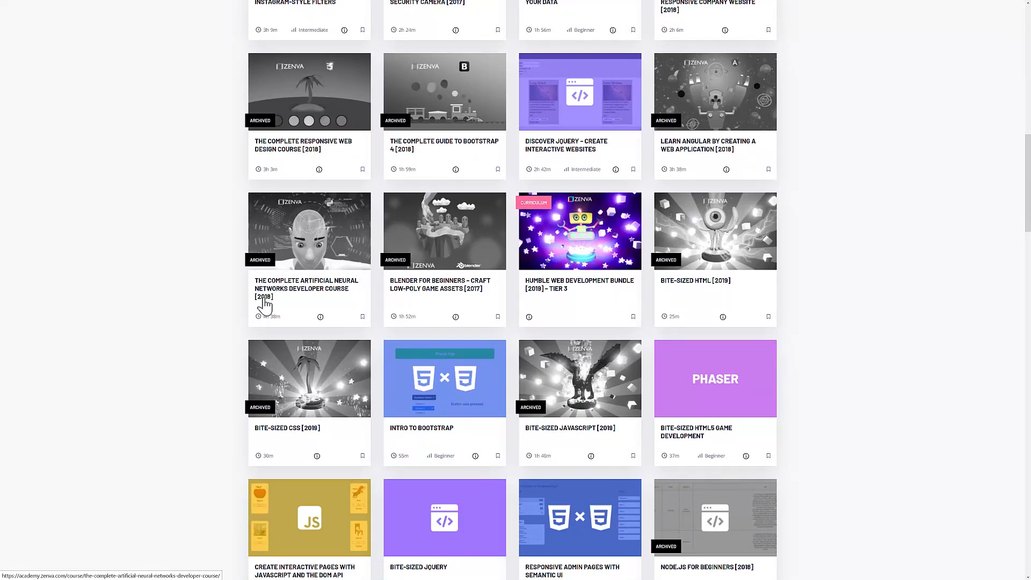
pyautogui.scroll(-3)
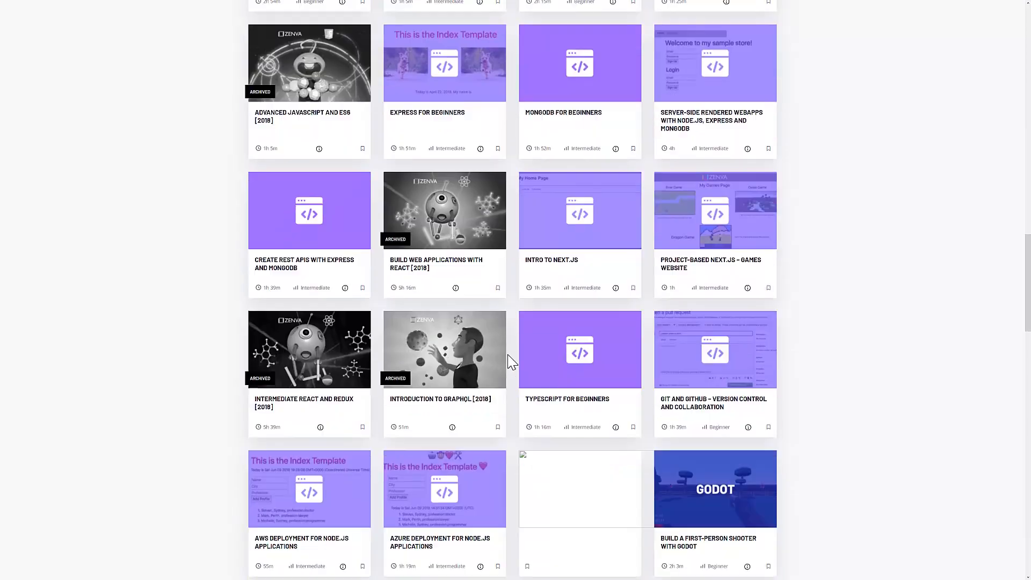
pyautogui.scroll(-3)
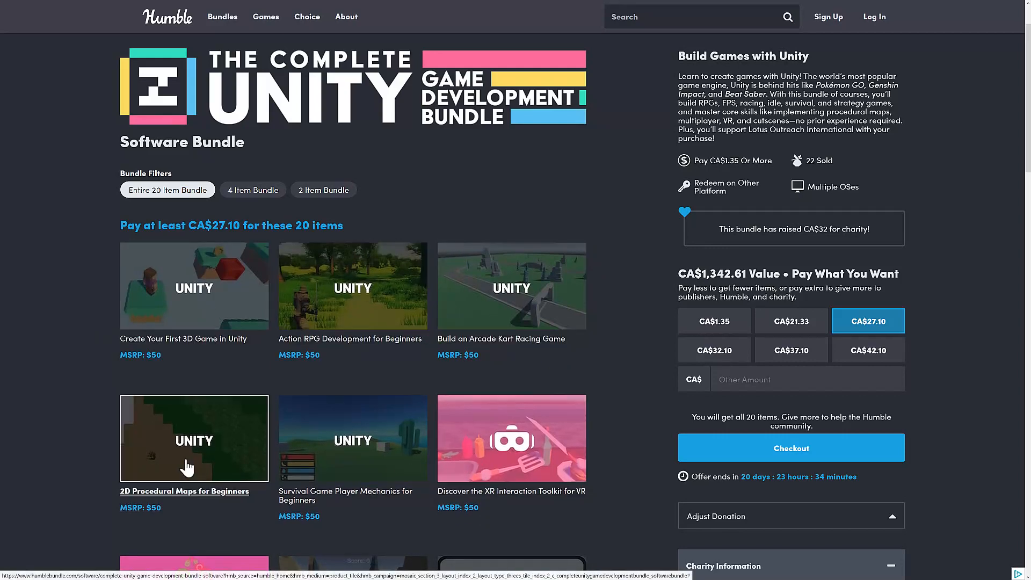
pyautogui.scroll(-3)
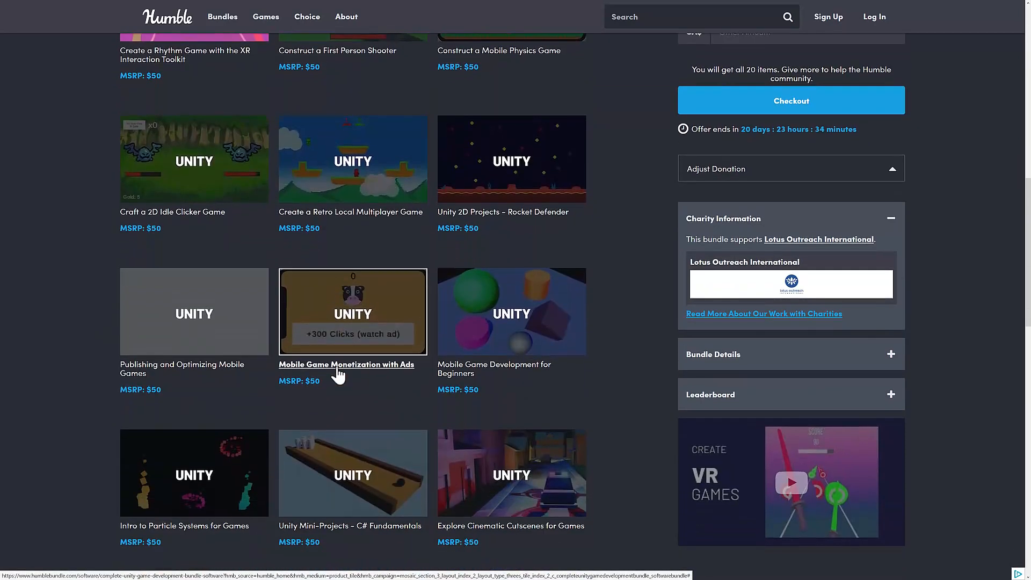
pyautogui.scroll(-3)
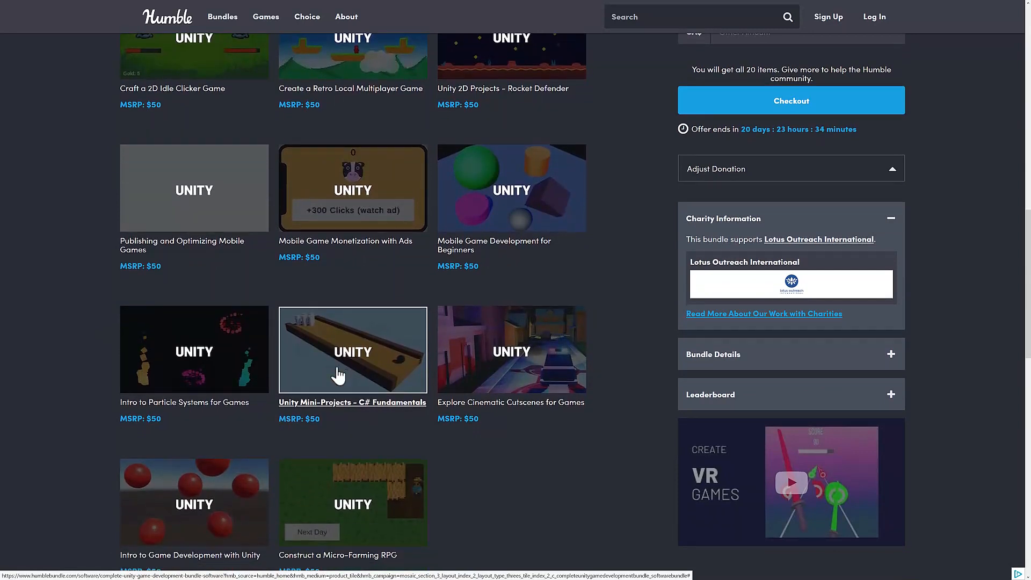
pyautogui.scroll(-3)
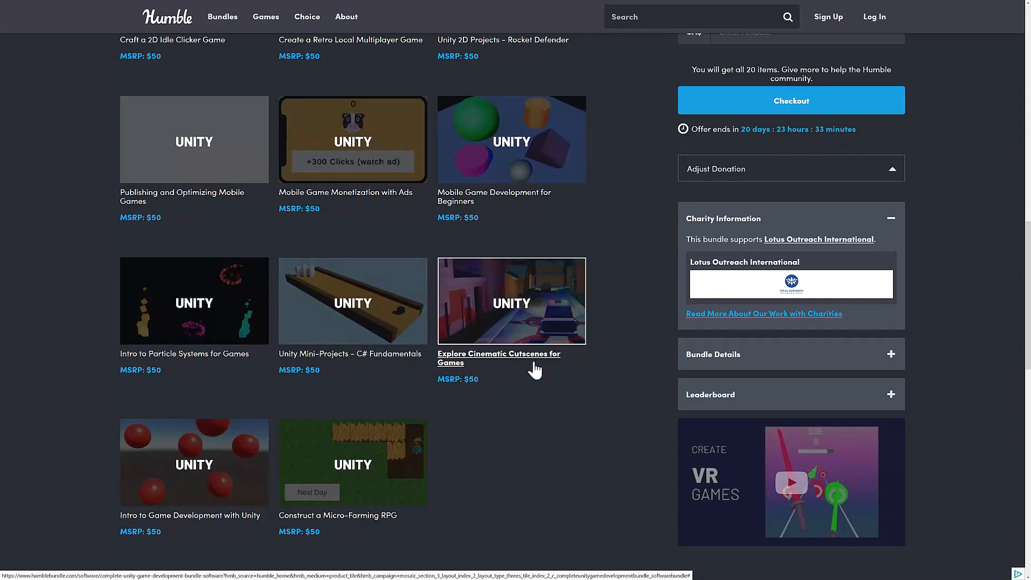
pyautogui.scroll(3)
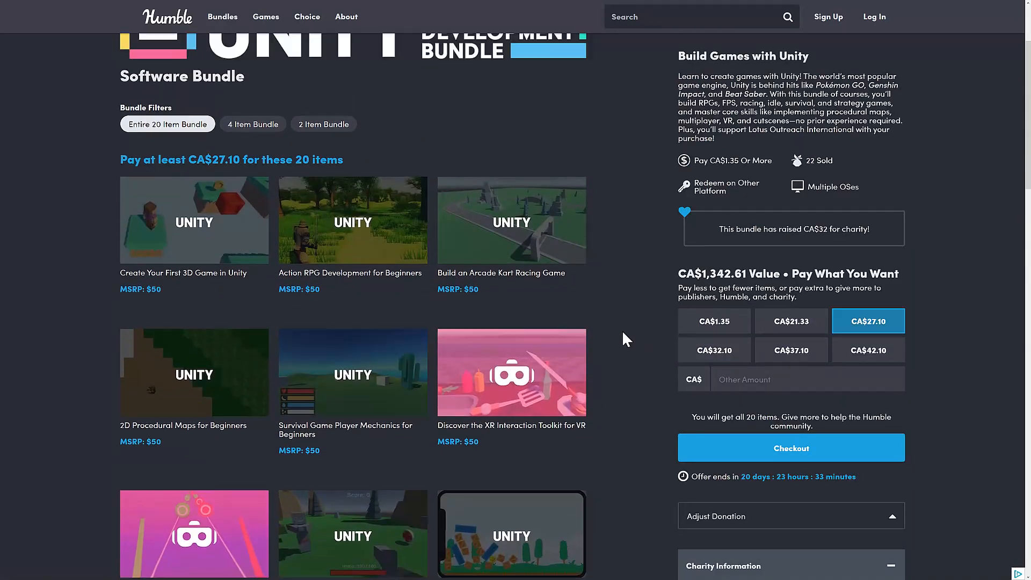
pyautogui.scroll(3)
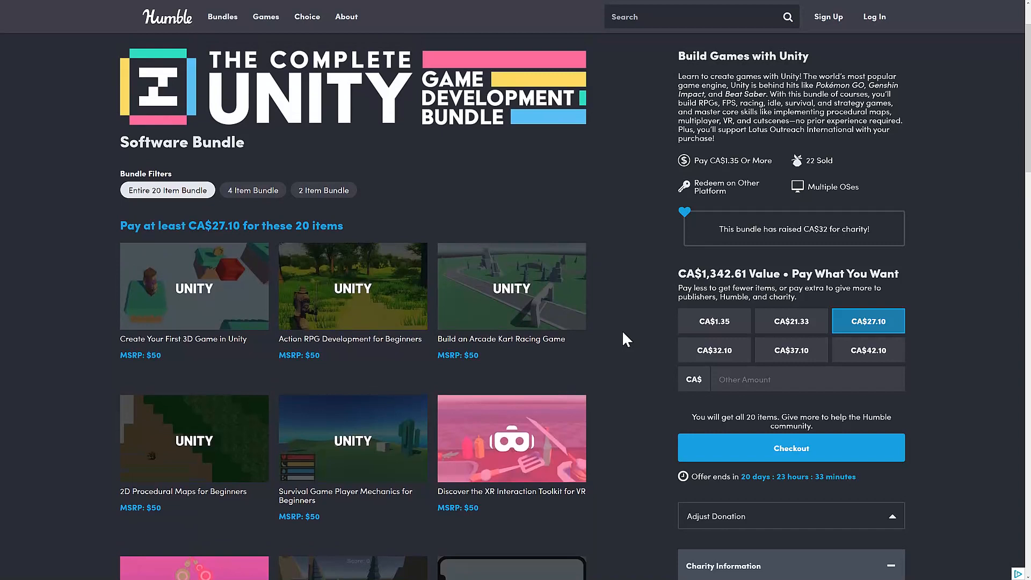